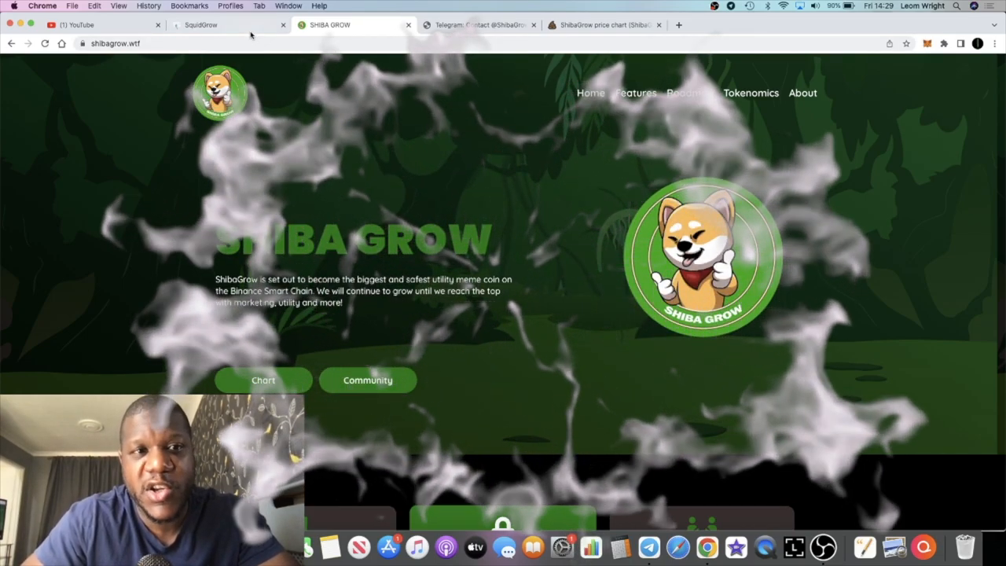
# - Glance at the SquidGrow site for comparison, then show the ShibaGrow/BNB PooCoin chart with its ~$104,935 market cap
pyautogui.click(228, 25)
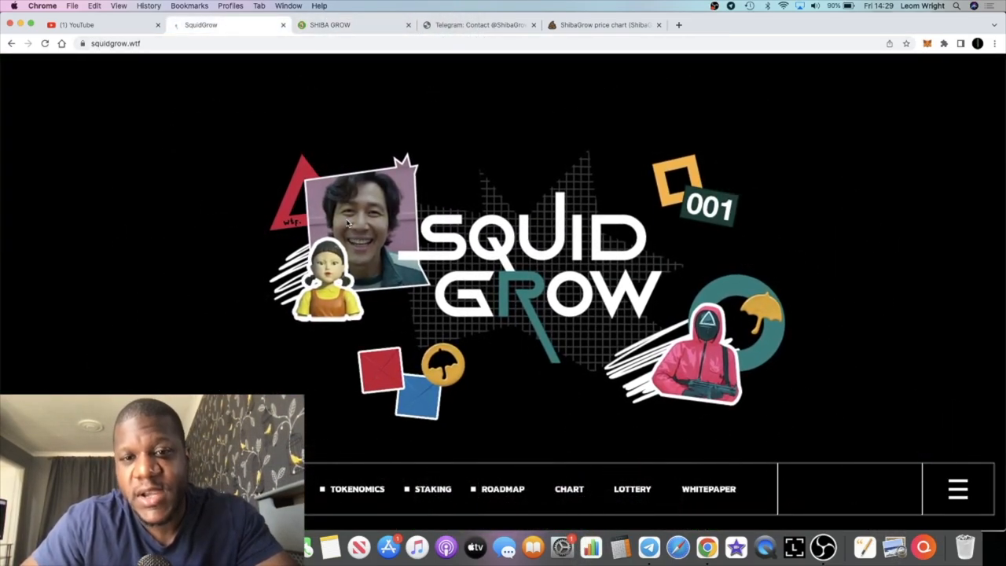
pyautogui.scroll(-3)
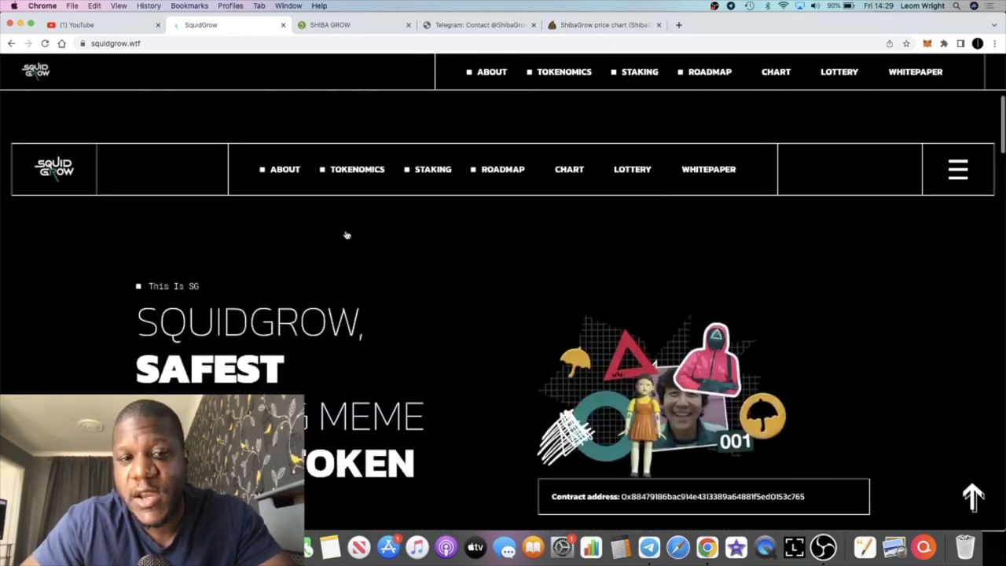
pyautogui.scroll(-3)
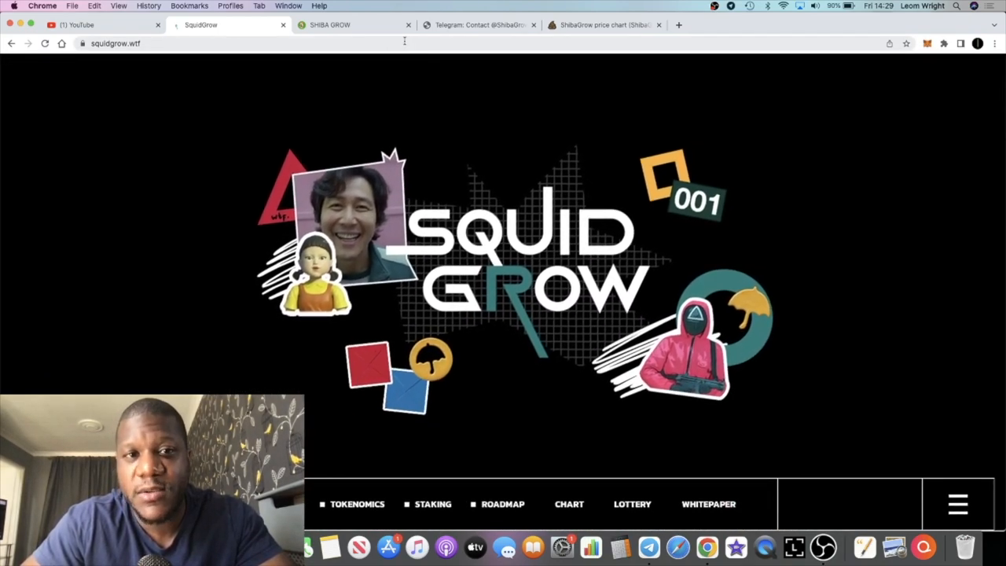
pyautogui.click(349, 25)
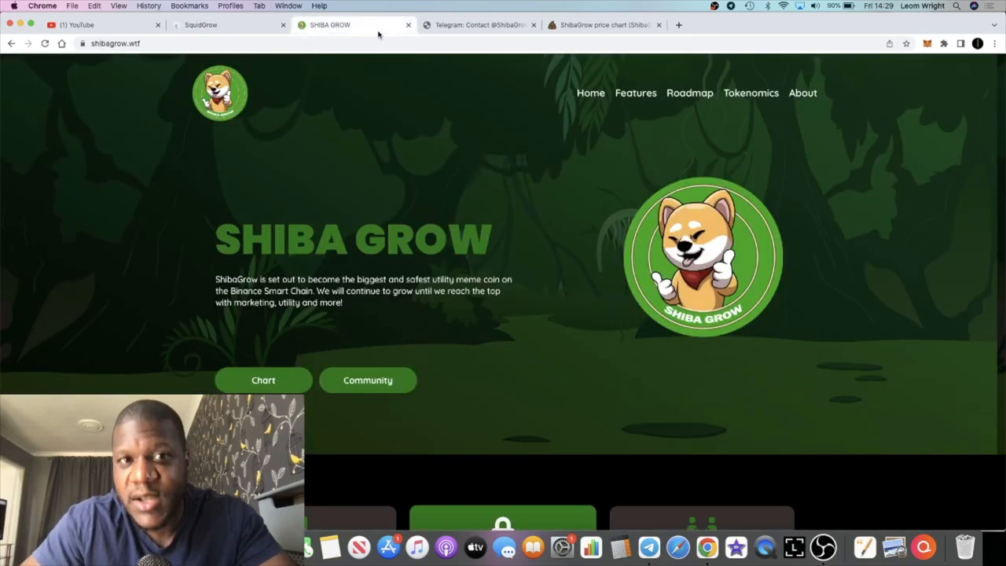
pyautogui.moveTo(481, 259)
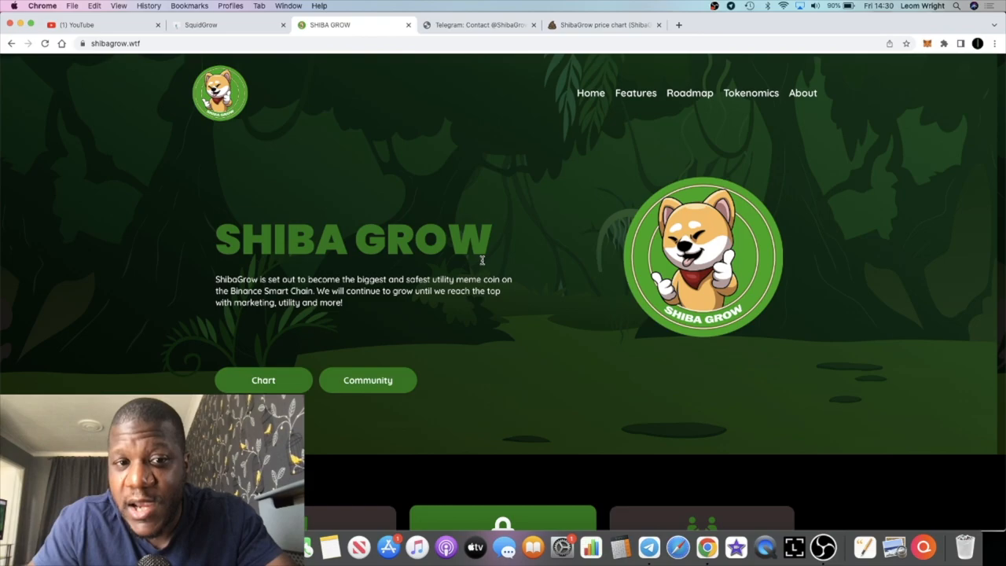
pyautogui.click(604, 25)
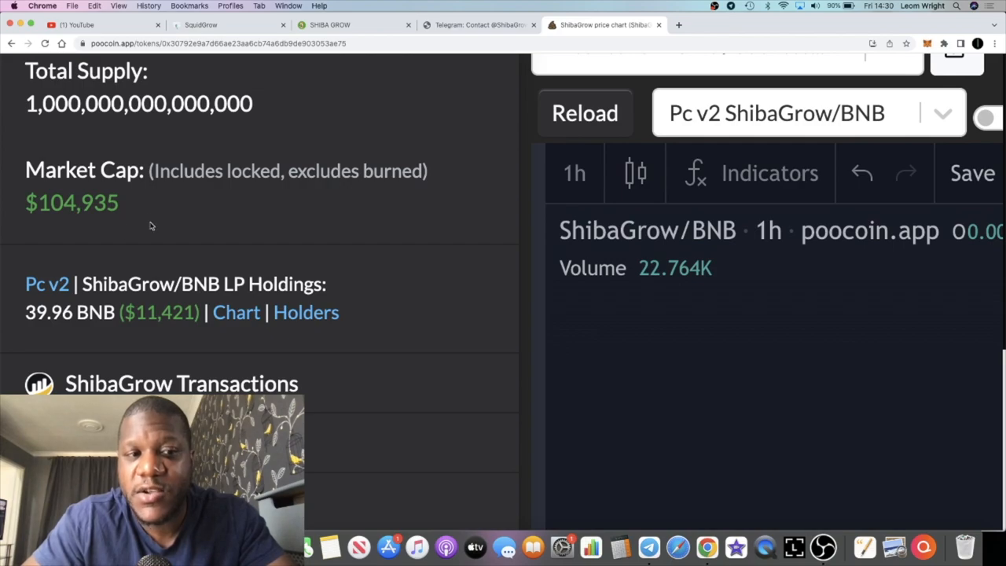
pyautogui.moveTo(186, 239)
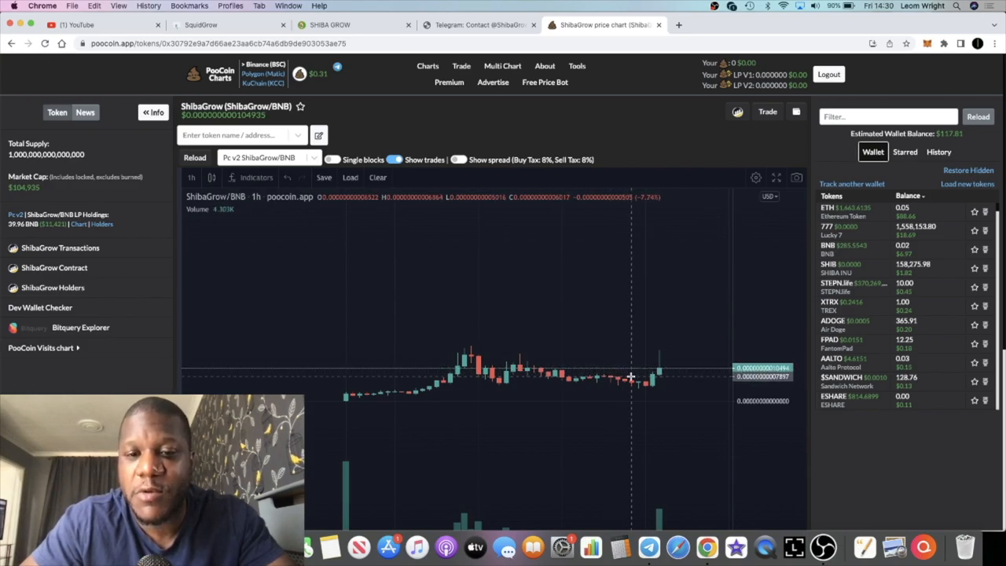
pyautogui.moveTo(667, 369)
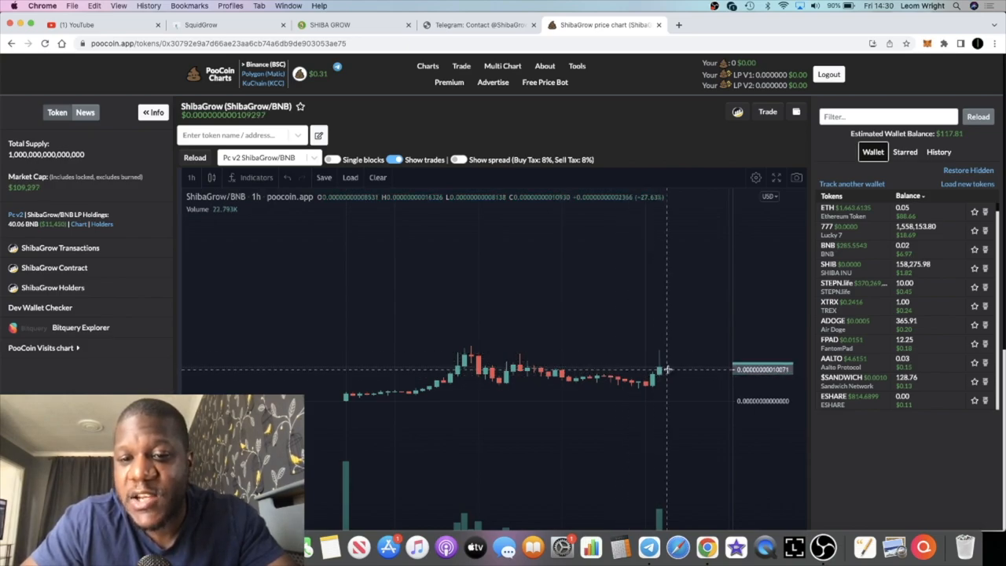
pyautogui.moveTo(665, 352)
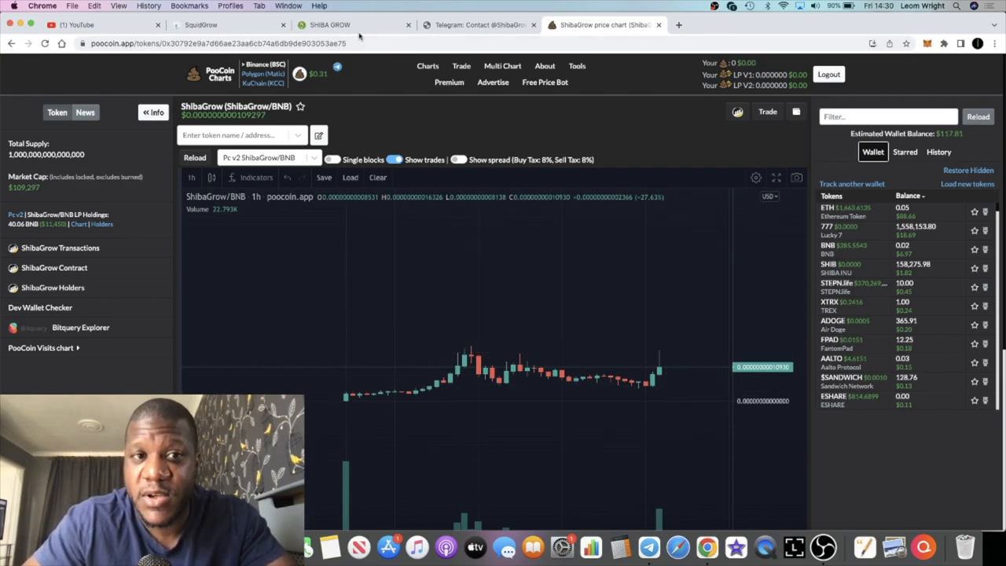
# - Read down the Shiba Grow site past the Anti-Whale, Liquidity Locked and Shib Like Community cards to Tokenomics
pyautogui.click(349, 25)
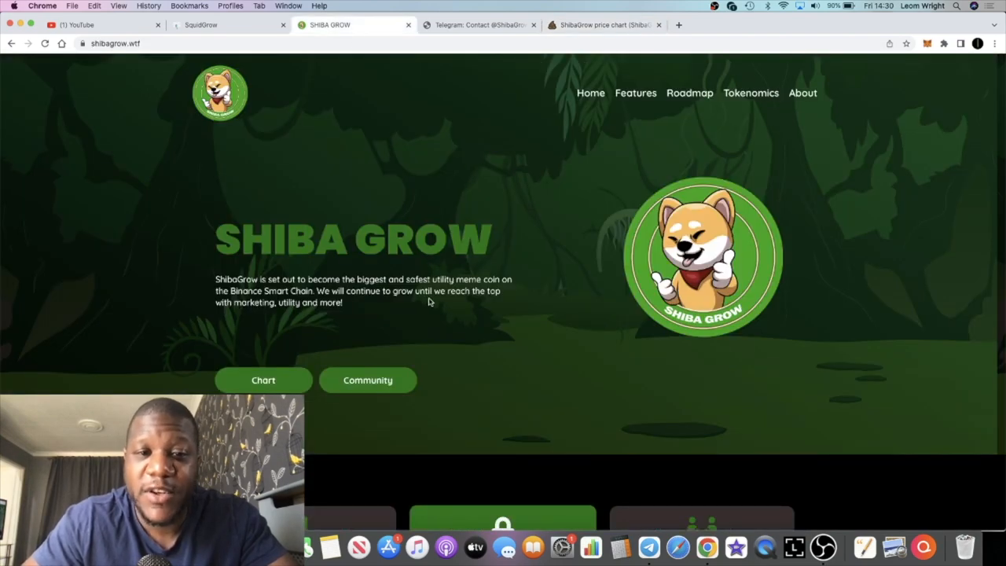
pyautogui.scroll(-3)
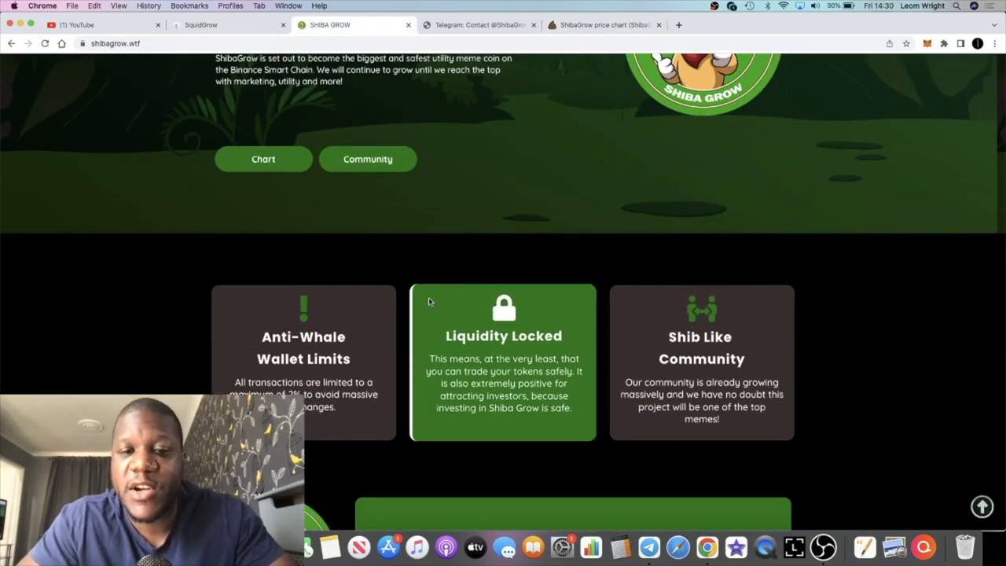
pyautogui.scroll(-3)
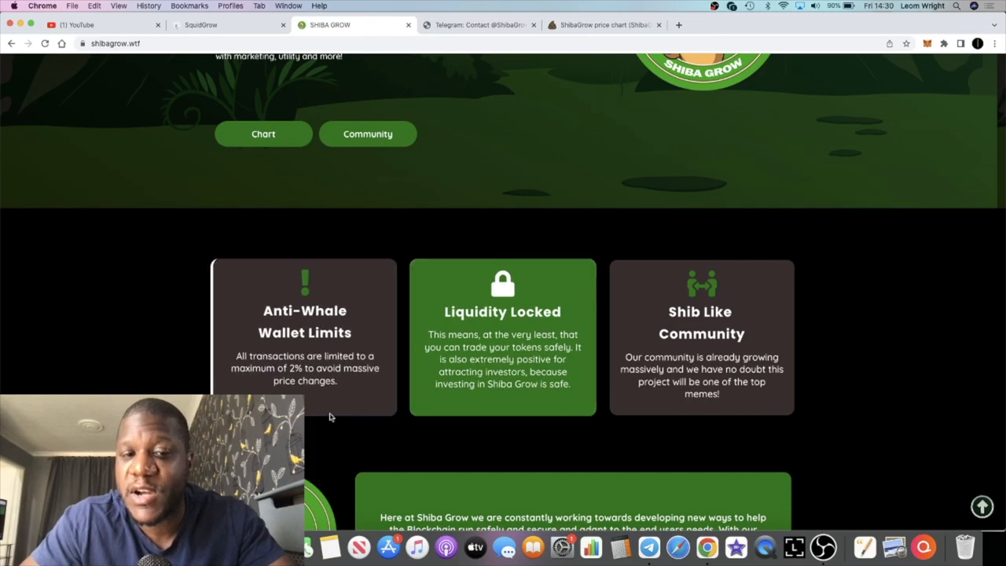
pyautogui.scroll(-3)
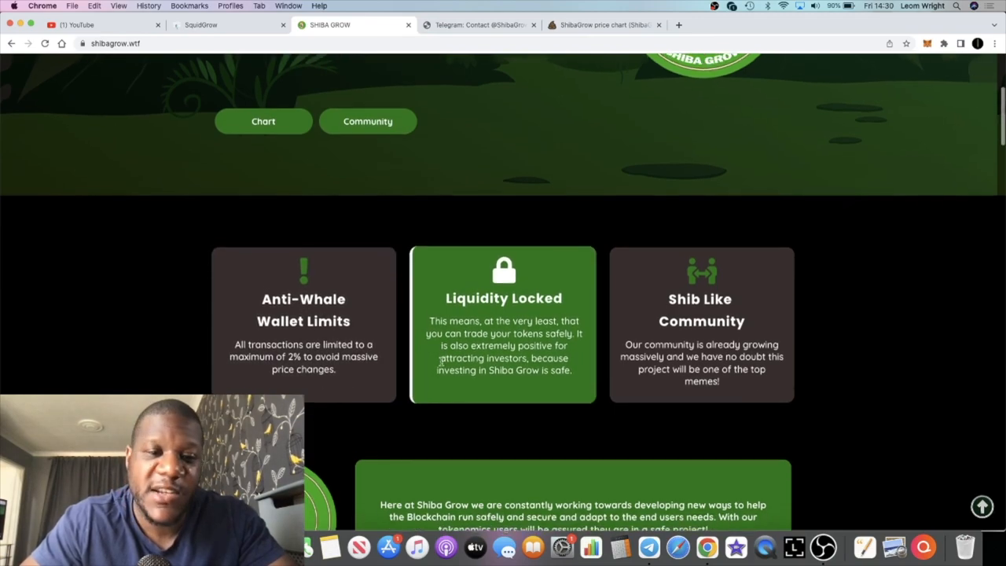
pyautogui.scroll(-3)
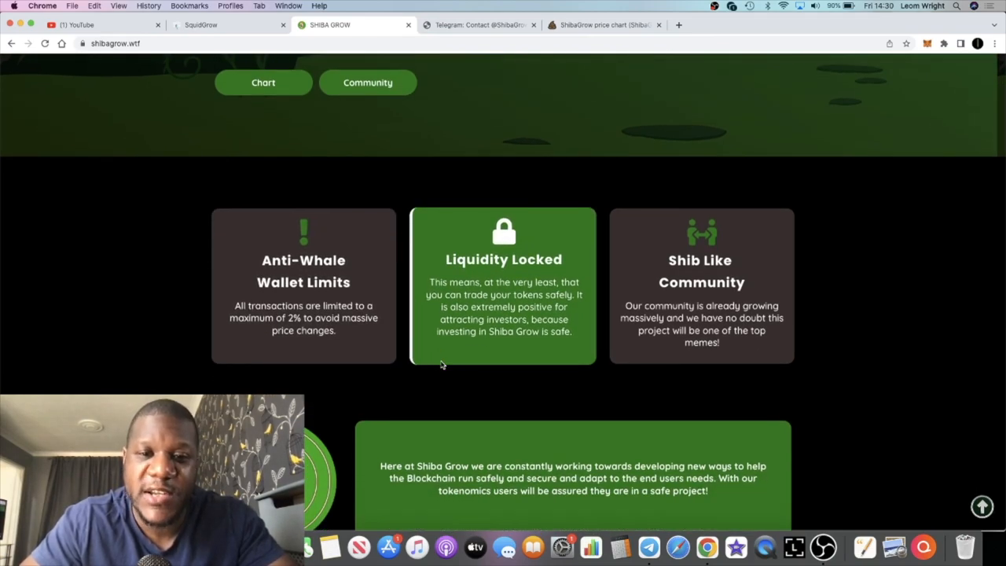
pyautogui.scroll(-3)
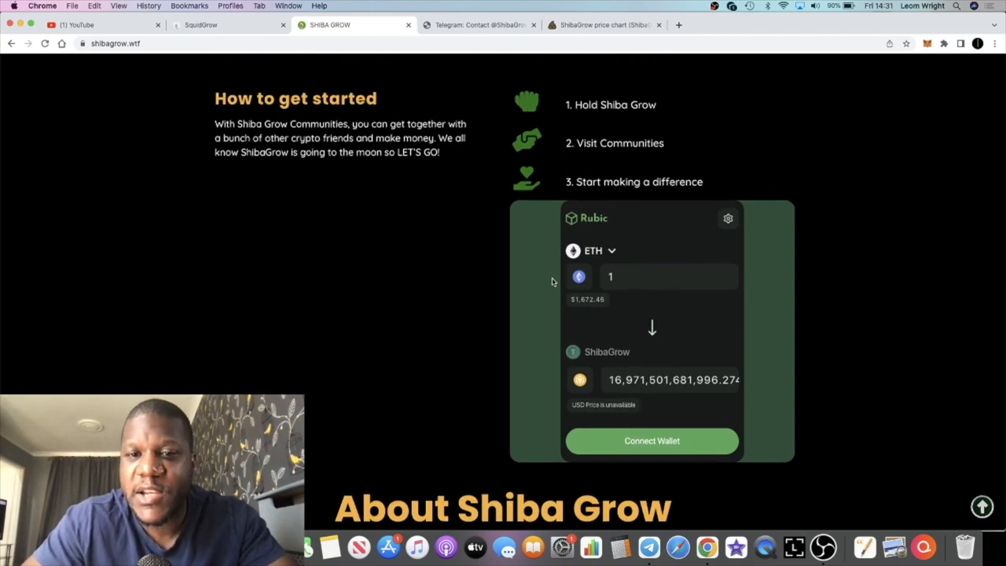
pyautogui.scroll(3)
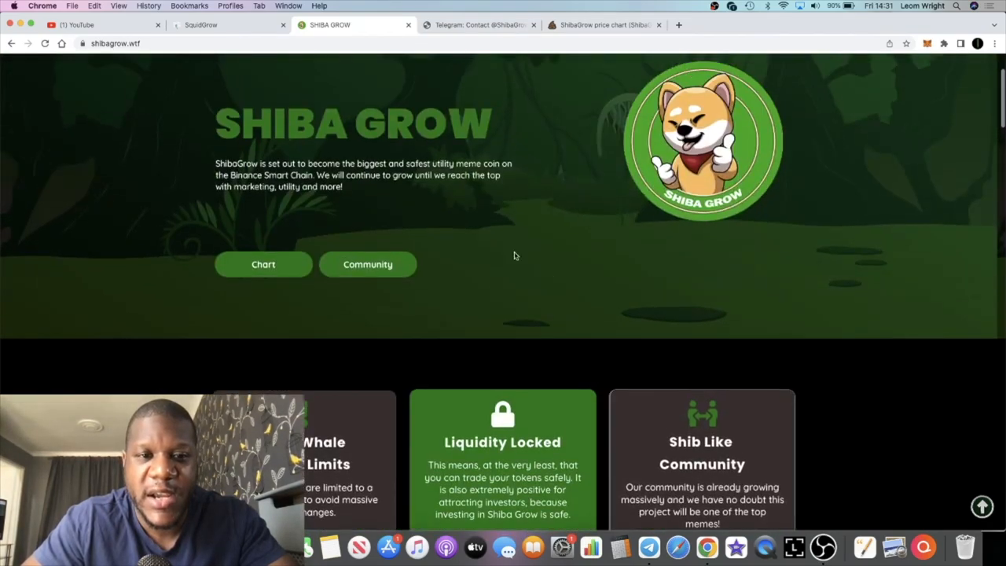
pyautogui.scroll(-3)
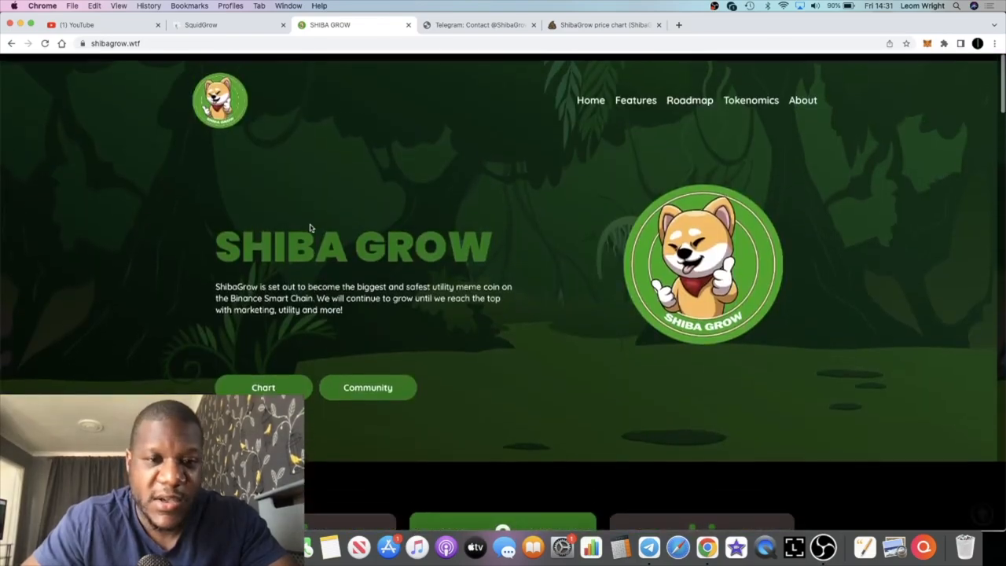
pyautogui.scroll(-3)
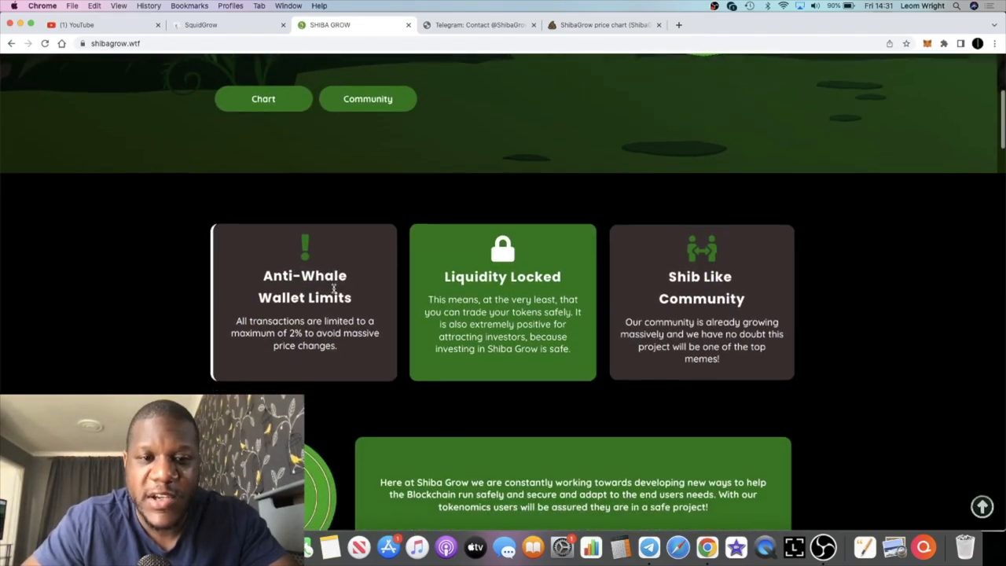
pyautogui.scroll(-3)
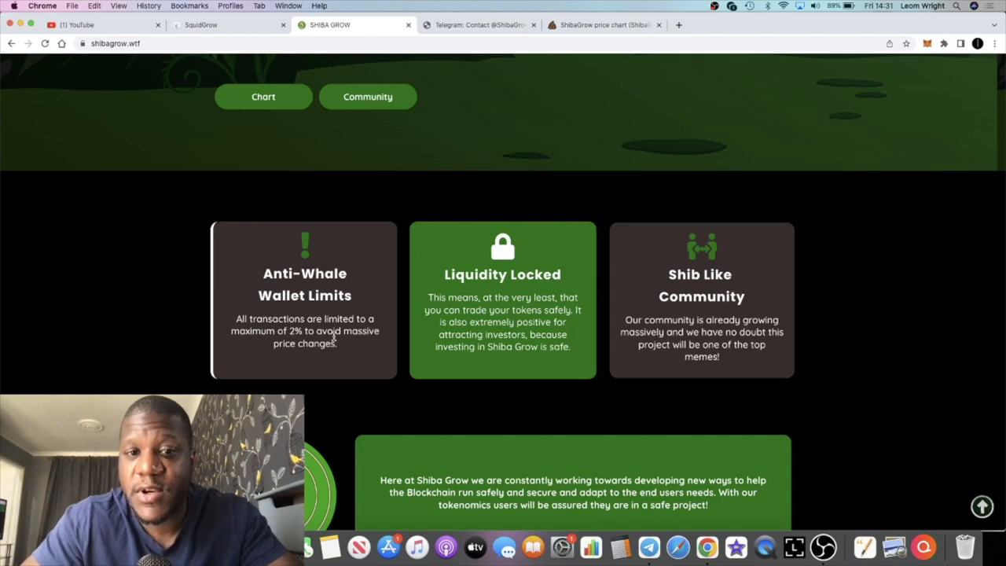
pyautogui.moveTo(503, 300)
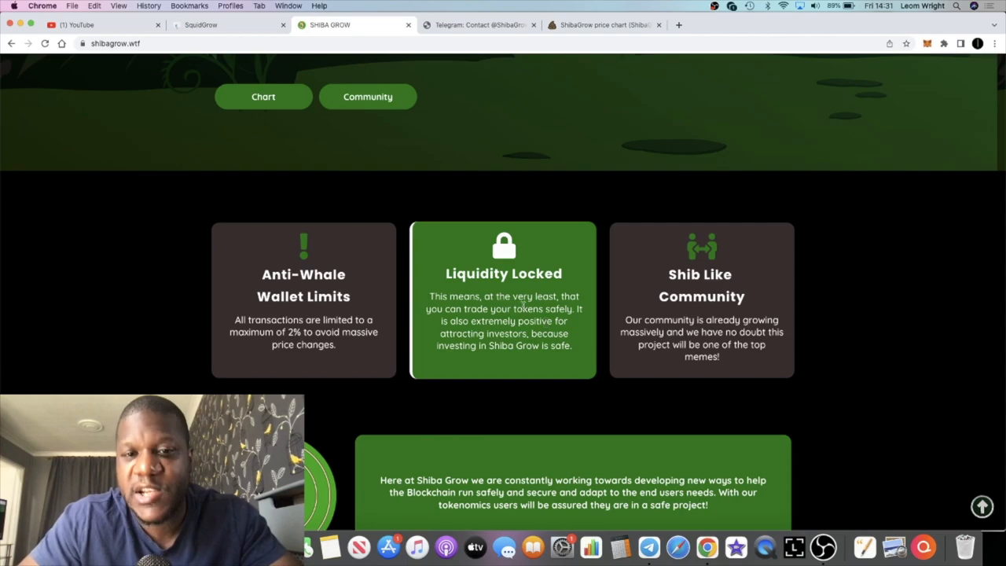
pyautogui.moveTo(511, 358)
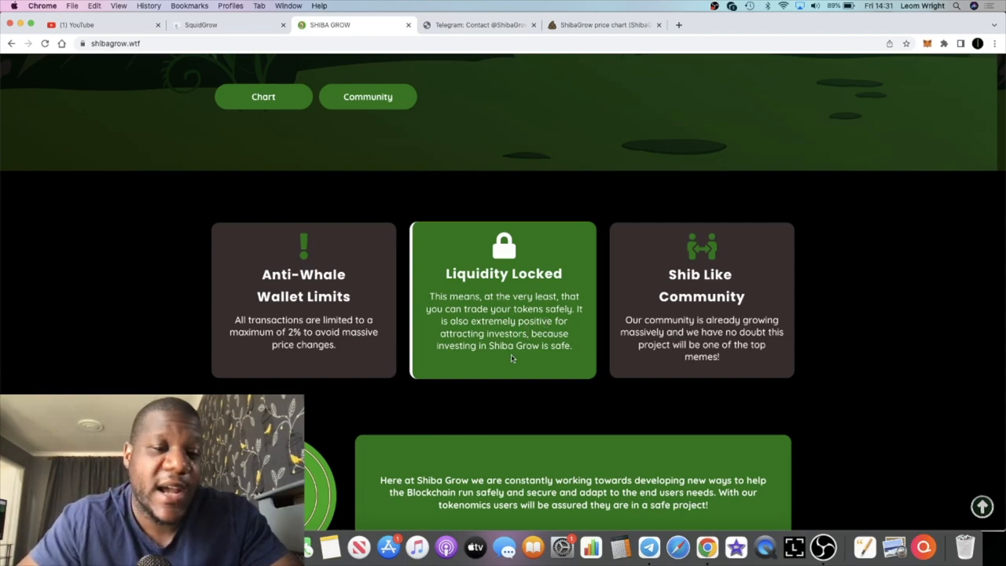
pyautogui.scroll(-3)
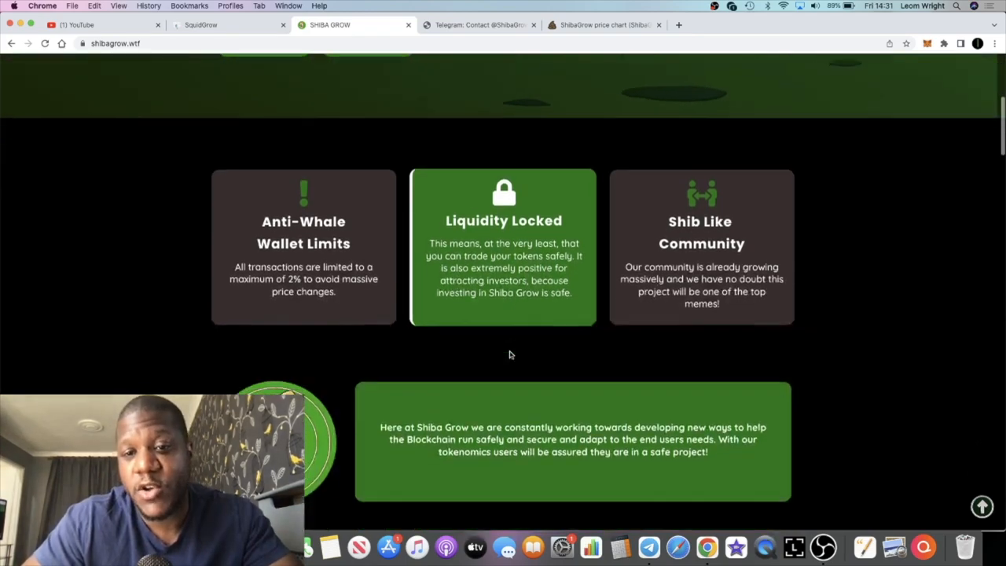
pyautogui.scroll(-3)
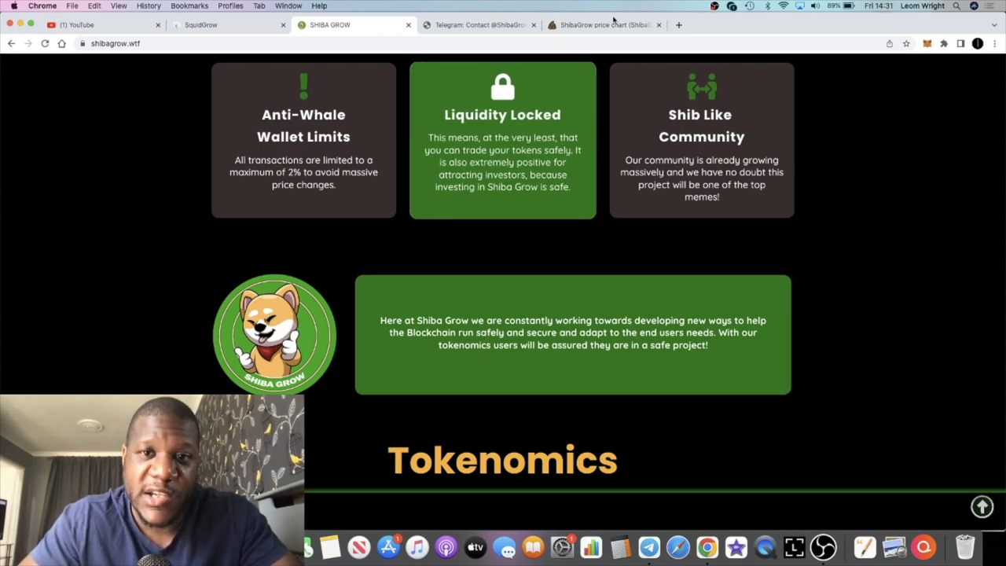
# - Show the ShibaGrow/BNB PooCoin chart with its 1h candles and market cap
pyautogui.click(601, 25)
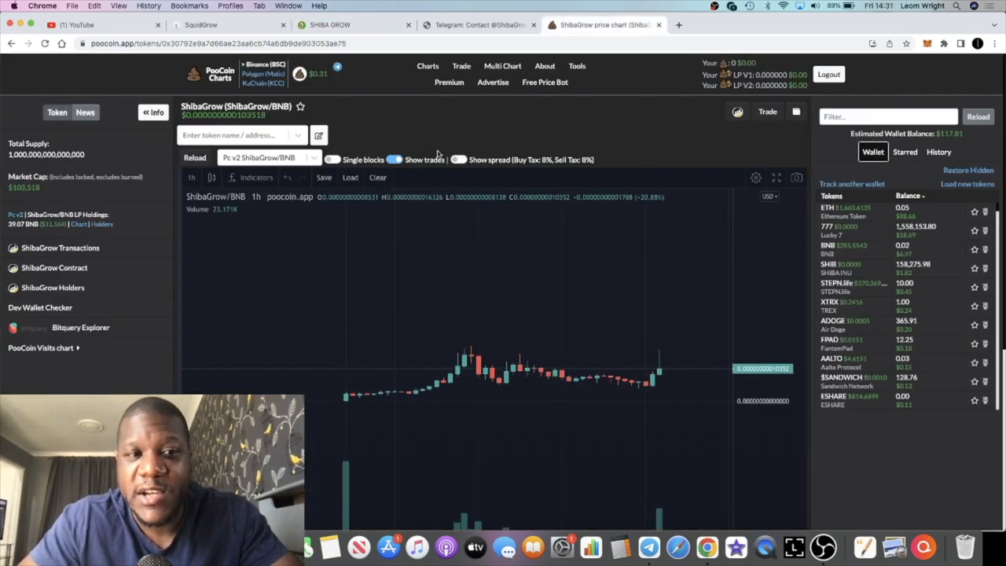
pyautogui.moveTo(520, 275)
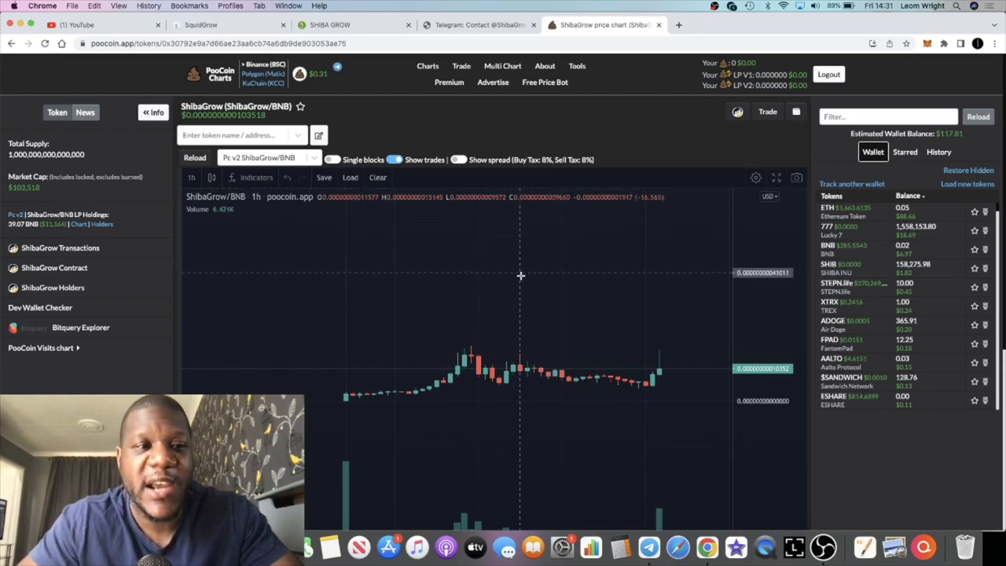
pyautogui.moveTo(563, 352)
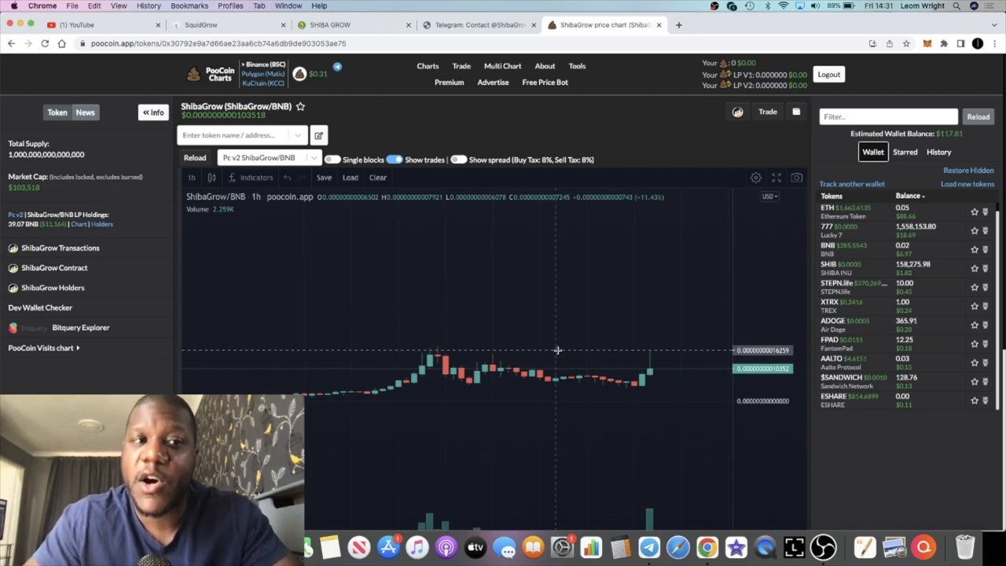
pyautogui.moveTo(635, 335)
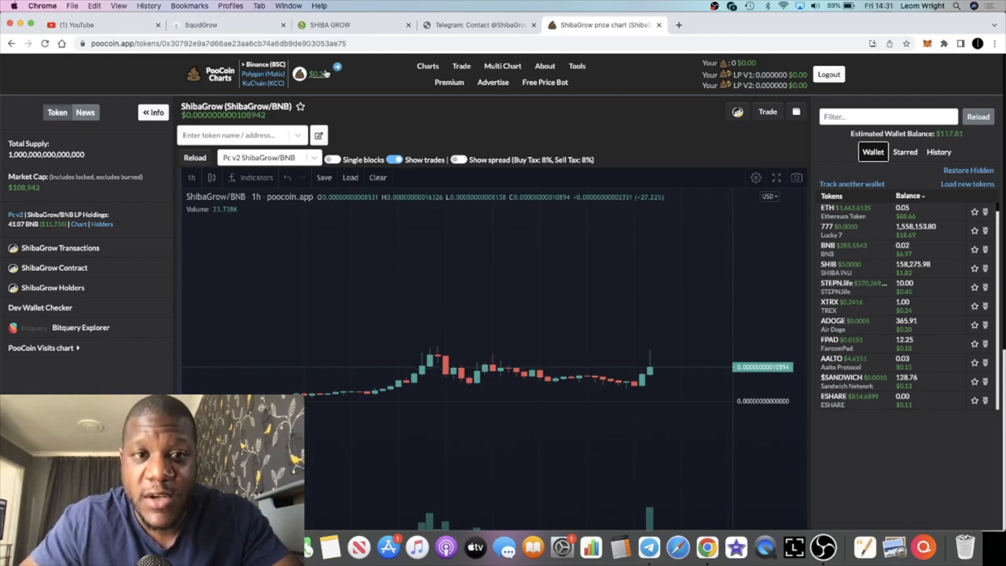
# - Return to the Shiba Grow site and read over its Tokenomics fees and About Shiba Grow section
pyautogui.click(330, 26)
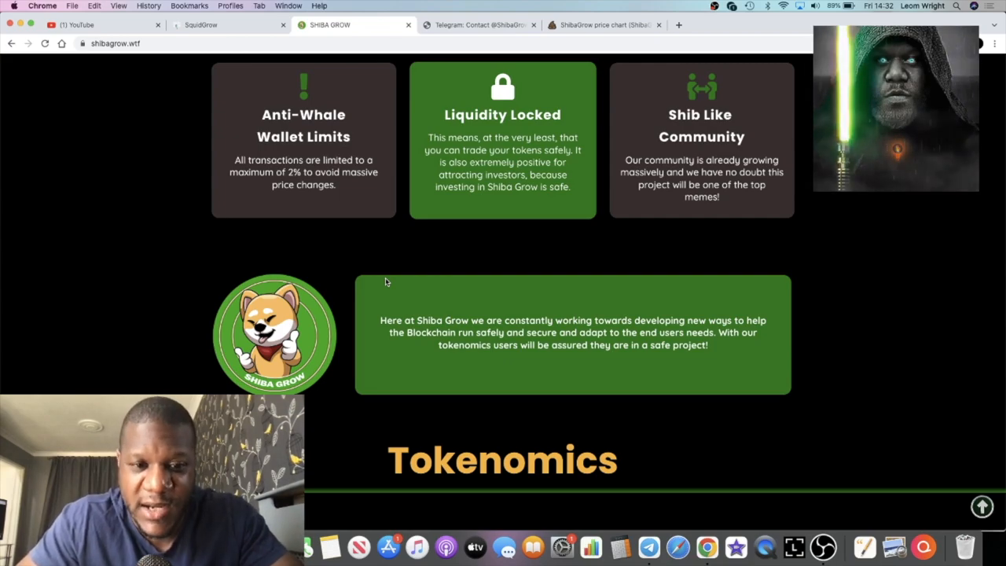
pyautogui.scroll(-3)
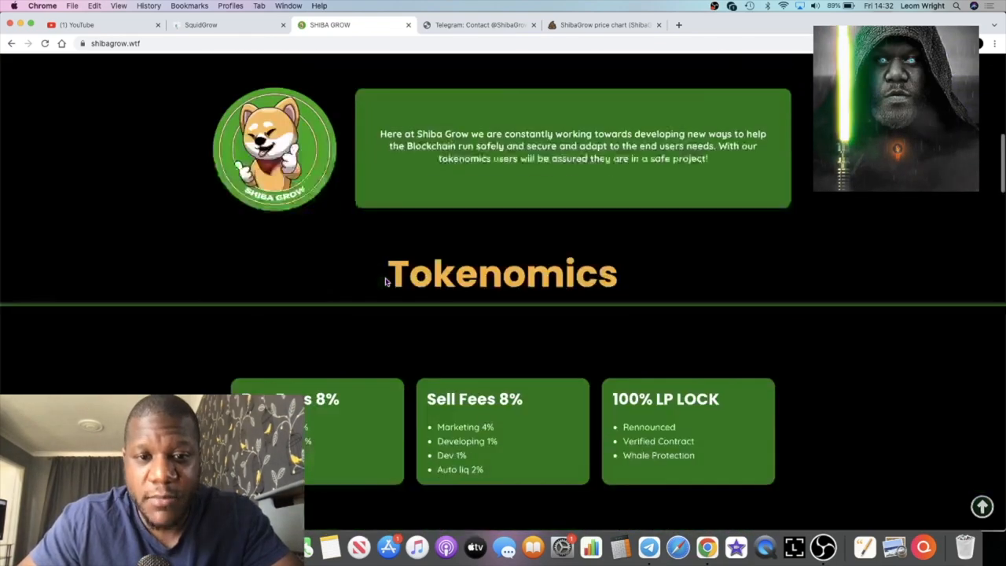
pyautogui.scroll(-3)
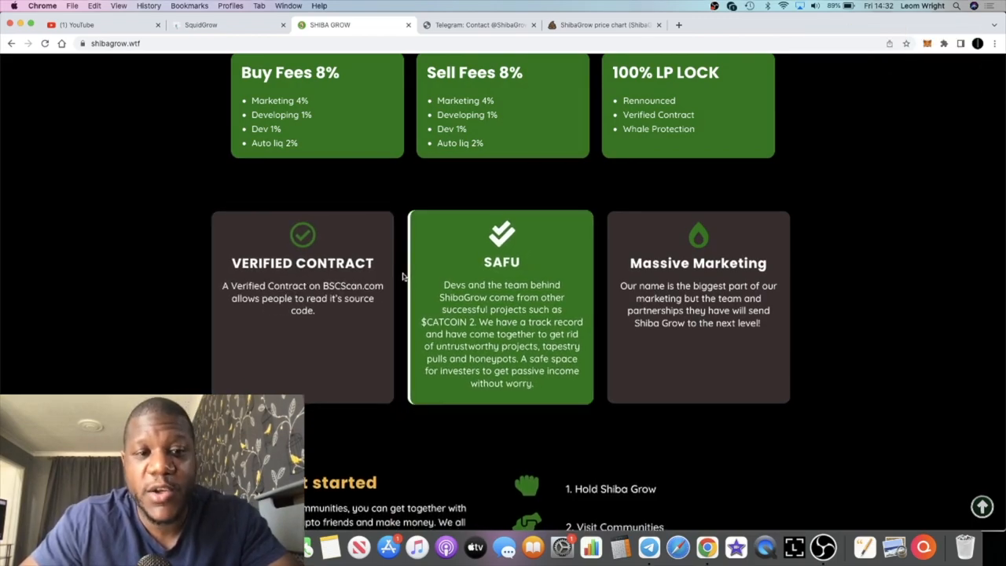
pyautogui.scroll(3)
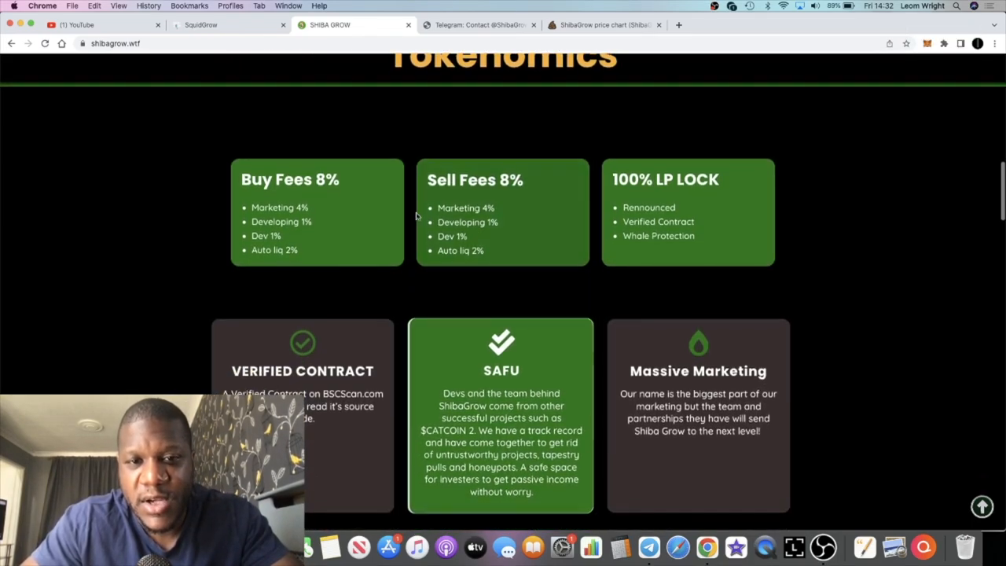
pyautogui.scroll(-3)
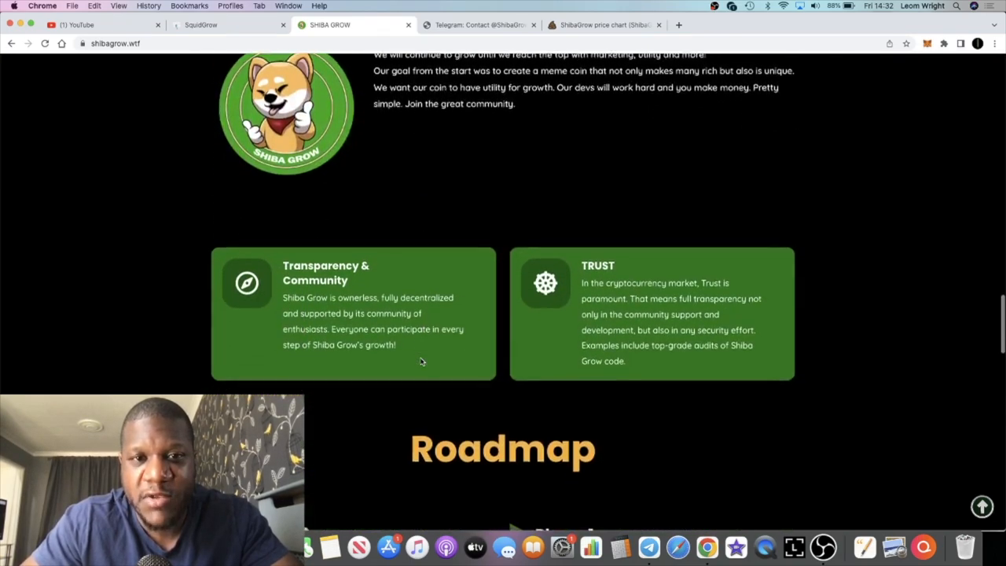
pyautogui.scroll(3)
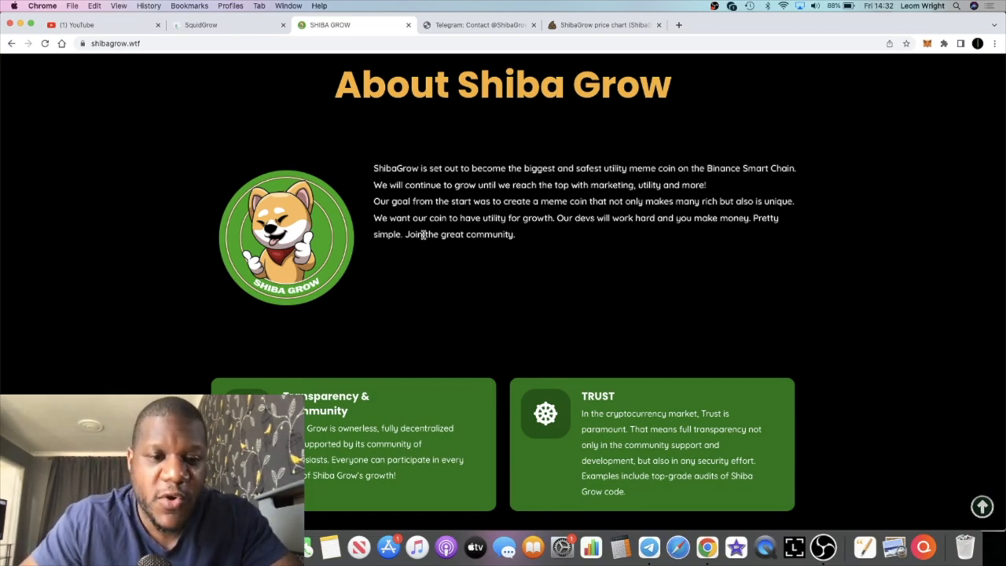
# - Continue down the Shiba Grow site through the Roadmap phases to Phase 1
pyautogui.scroll(-3)
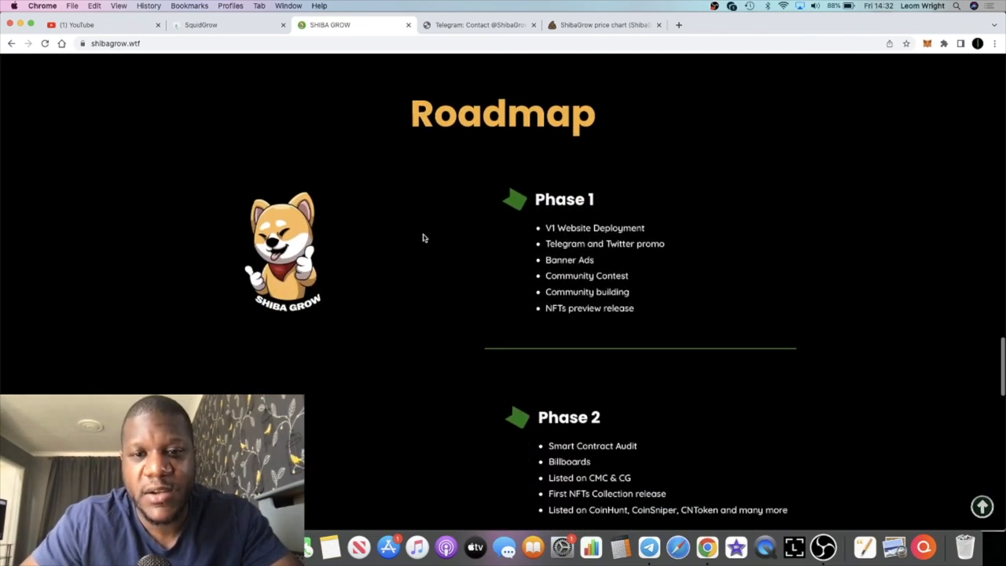
pyautogui.scroll(-3)
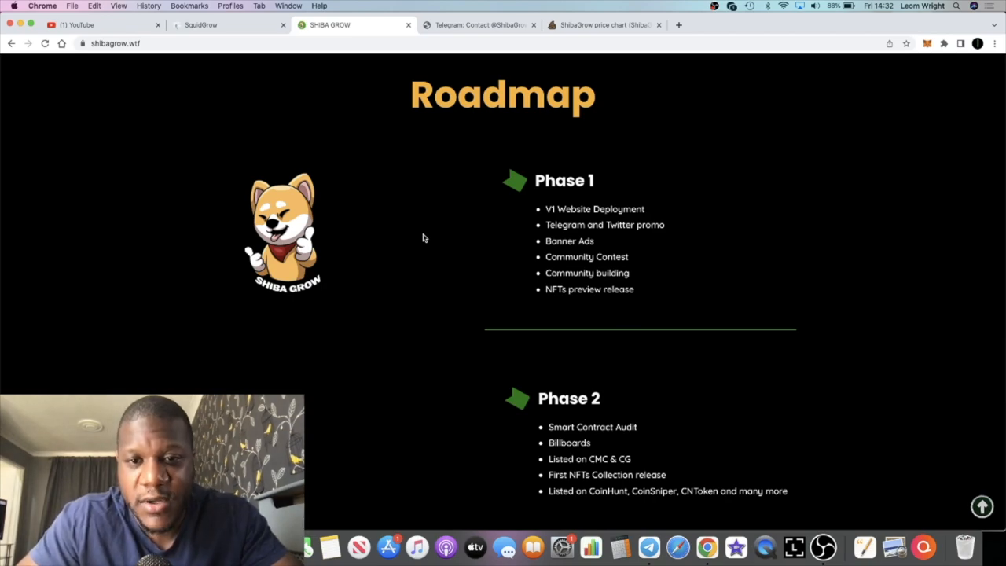
pyautogui.moveTo(604, 242)
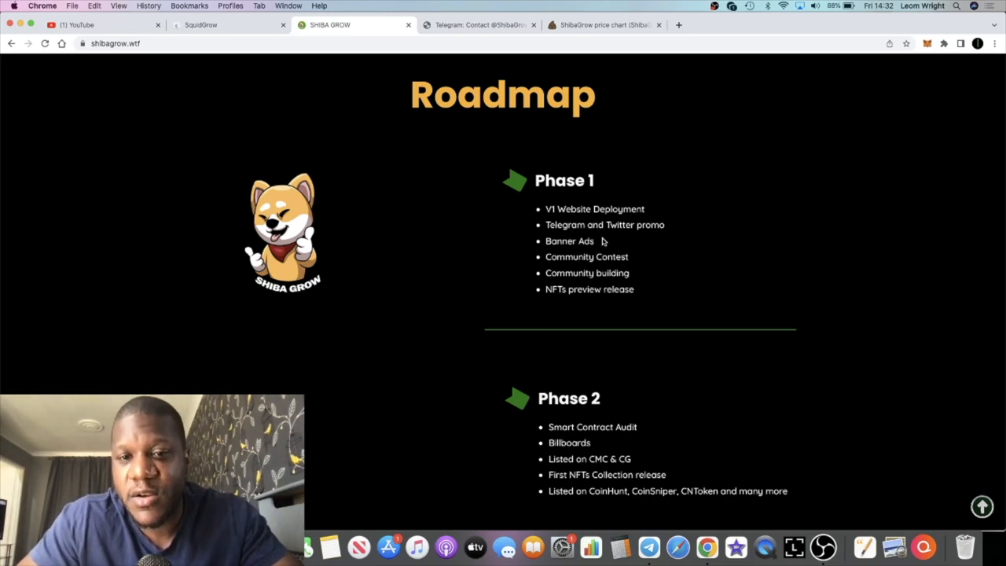
pyautogui.moveTo(534, 273)
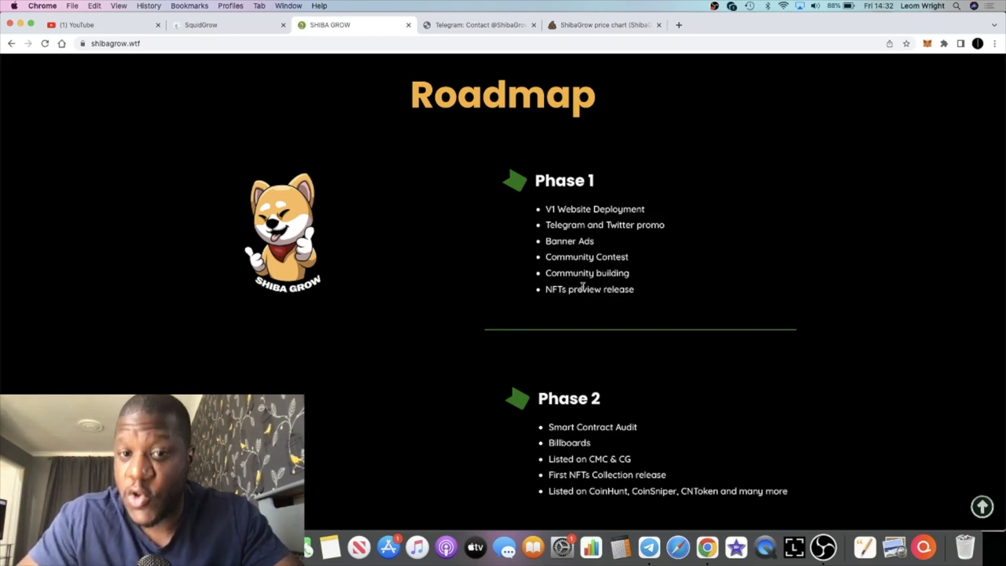
pyautogui.scroll(-3)
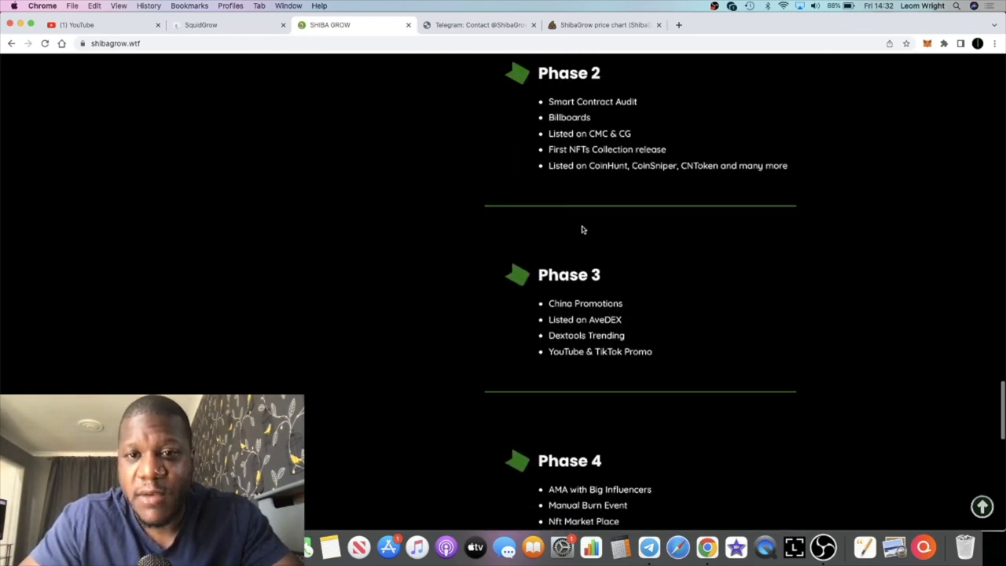
pyautogui.scroll(-3)
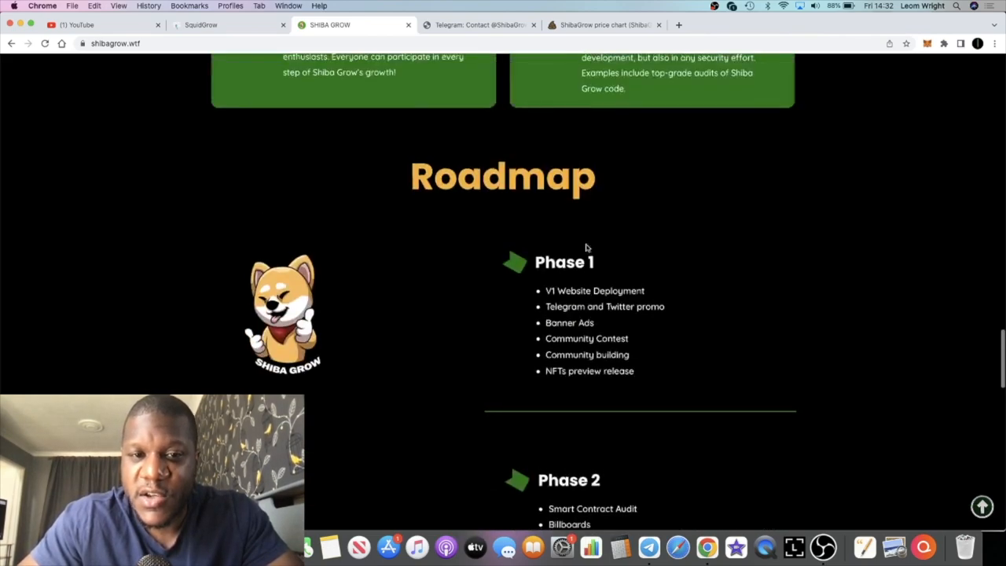
# - View the Shiba Grow - Official Group's details and chat in Telegram, then show the site's home section again
pyautogui.click(647, 547)
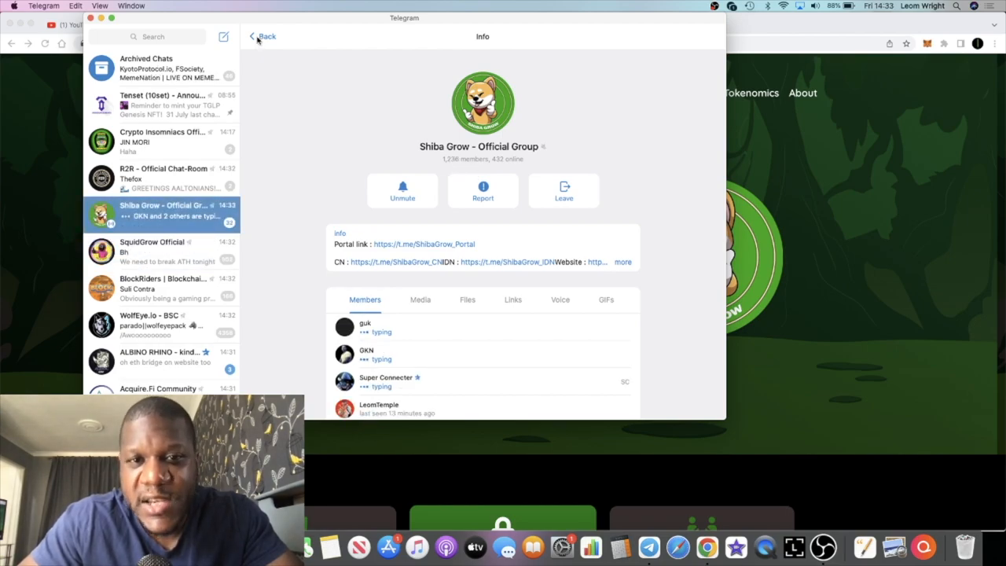
pyautogui.click(261, 36)
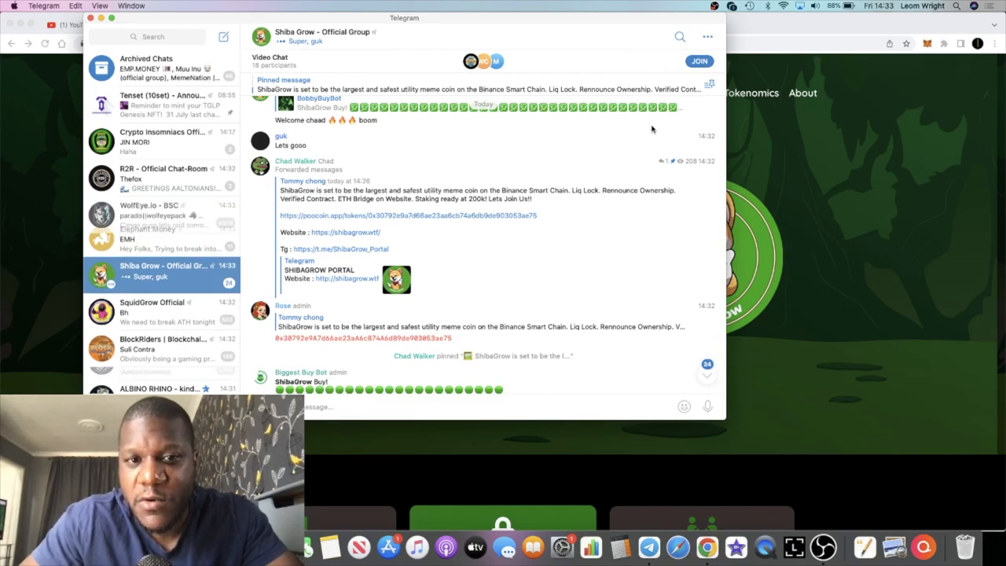
pyautogui.scroll(-3)
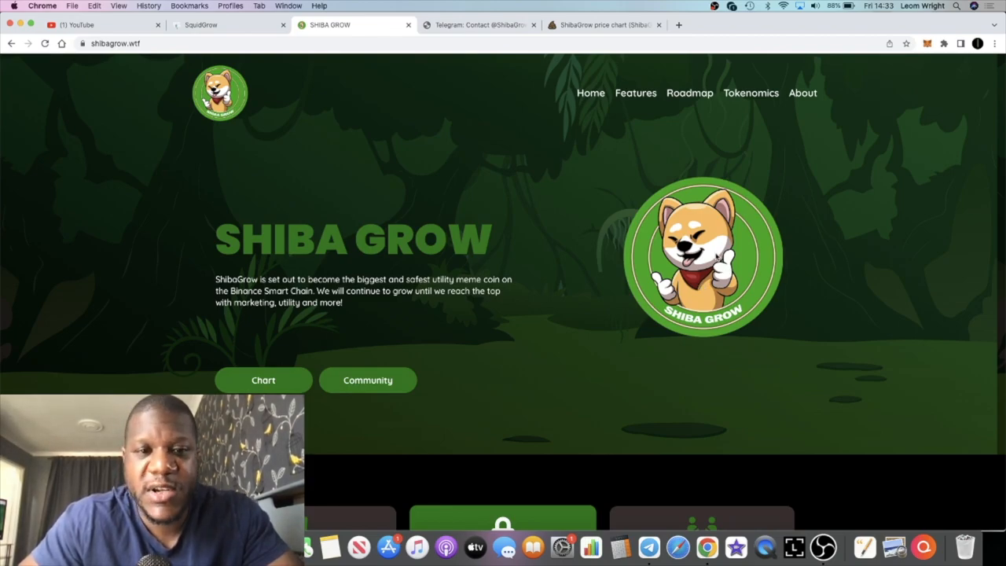
# - Move down the Shiba Grow site past the feature cards to the SAFU card about the devs' track record
pyautogui.scroll(-3)
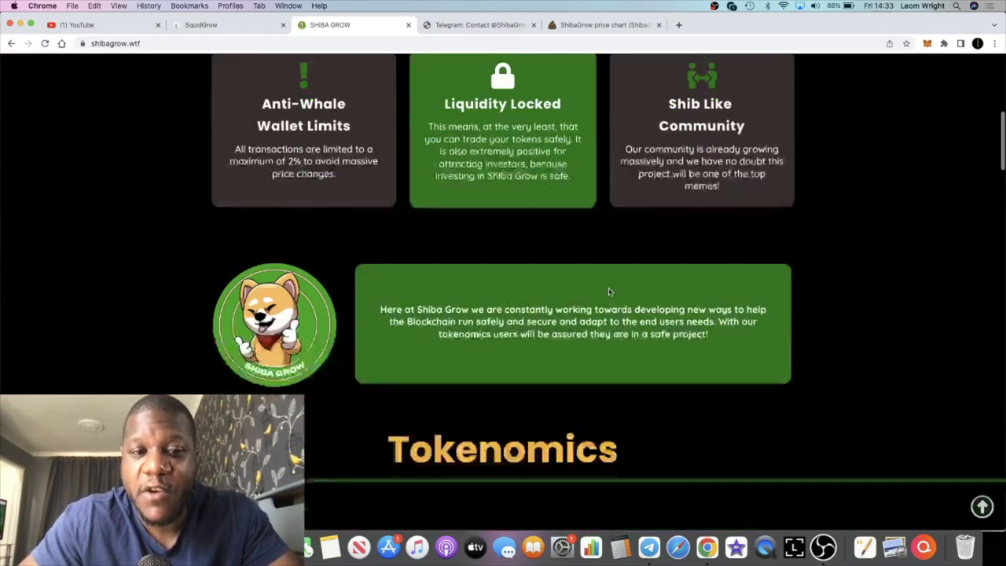
pyautogui.scroll(-3)
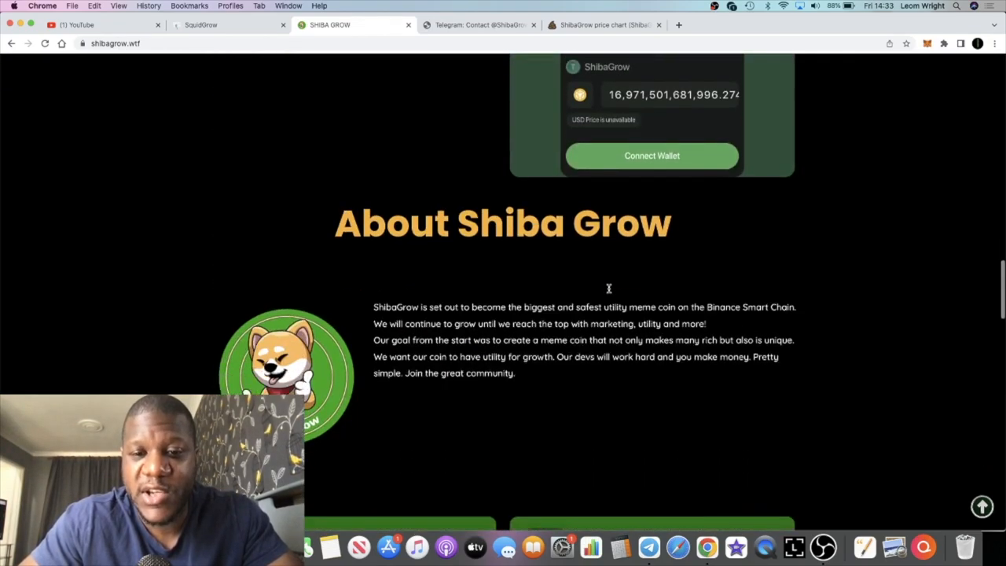
pyautogui.scroll(-3)
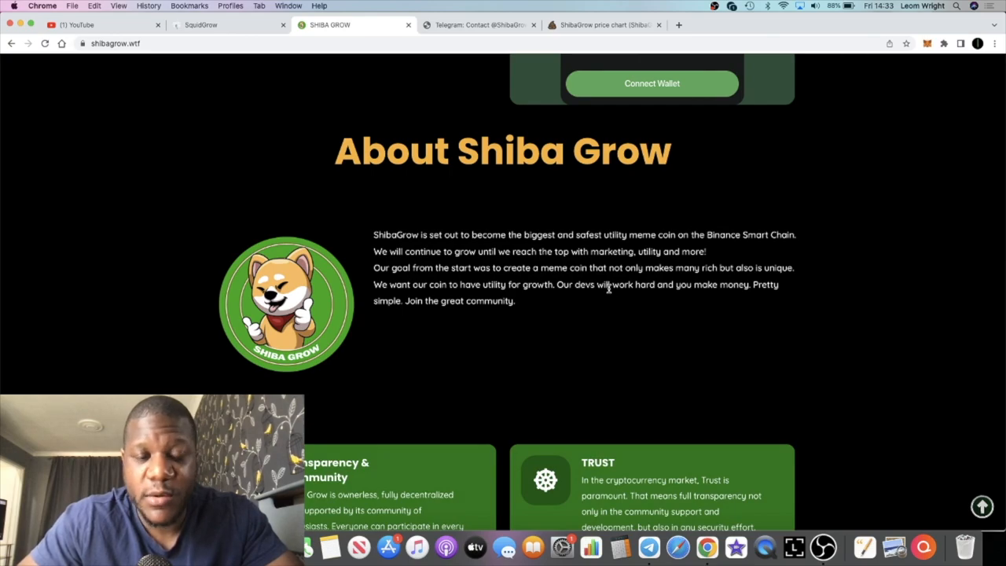
pyautogui.scroll(-3)
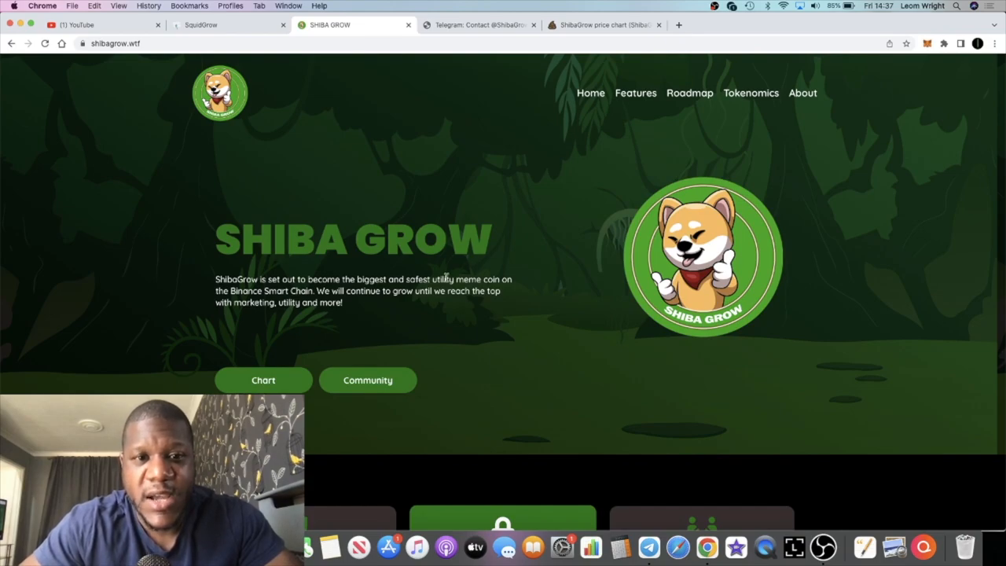
pyautogui.scroll(-3)
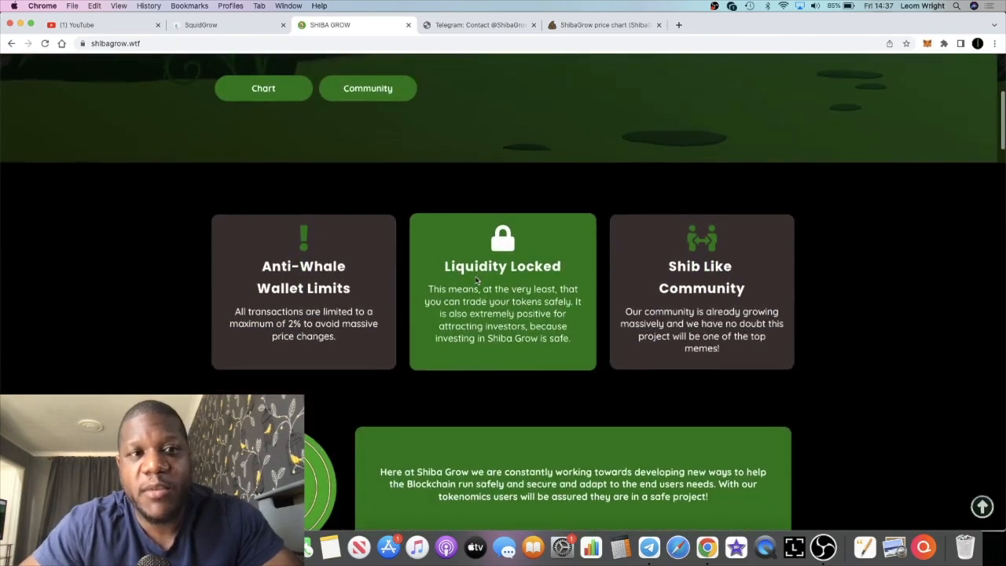
pyautogui.scroll(-3)
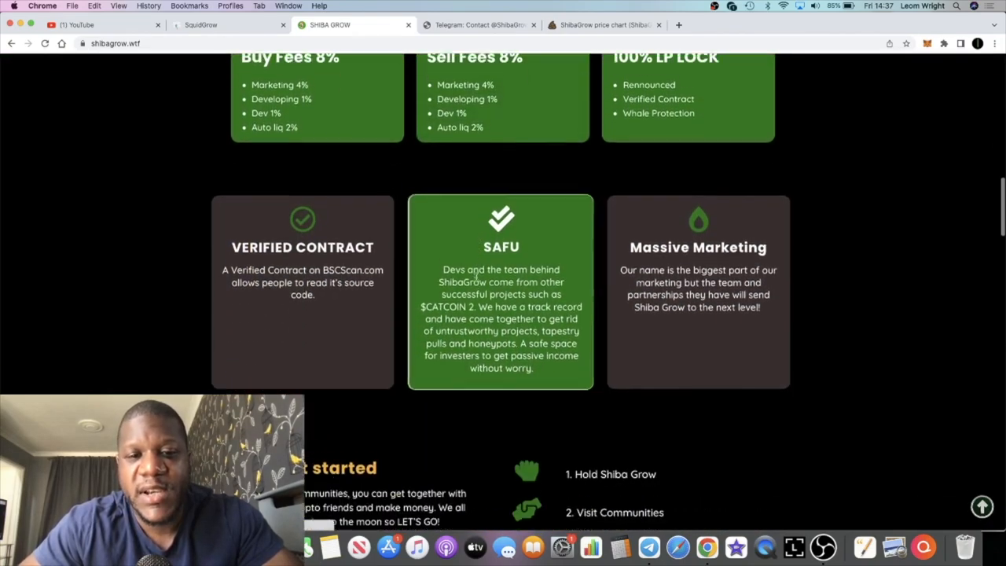
pyautogui.scroll(-3)
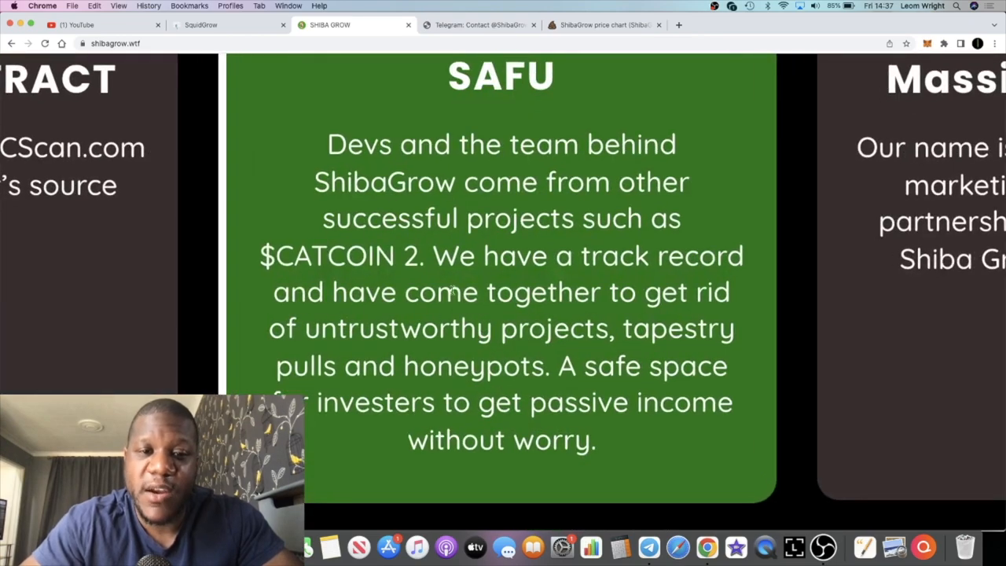
pyautogui.doubleClick(325, 254)
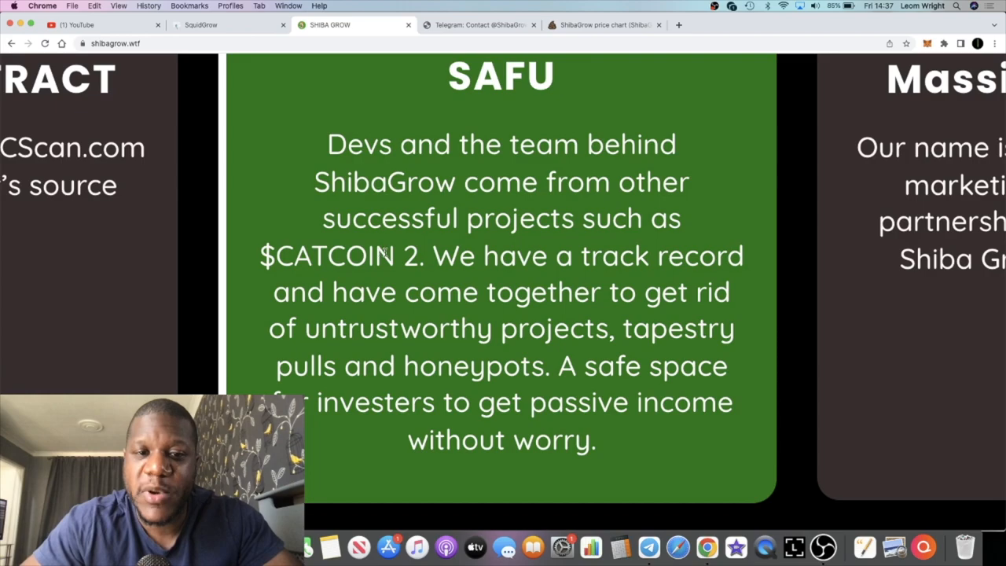
pyautogui.doubleClick(327, 254)
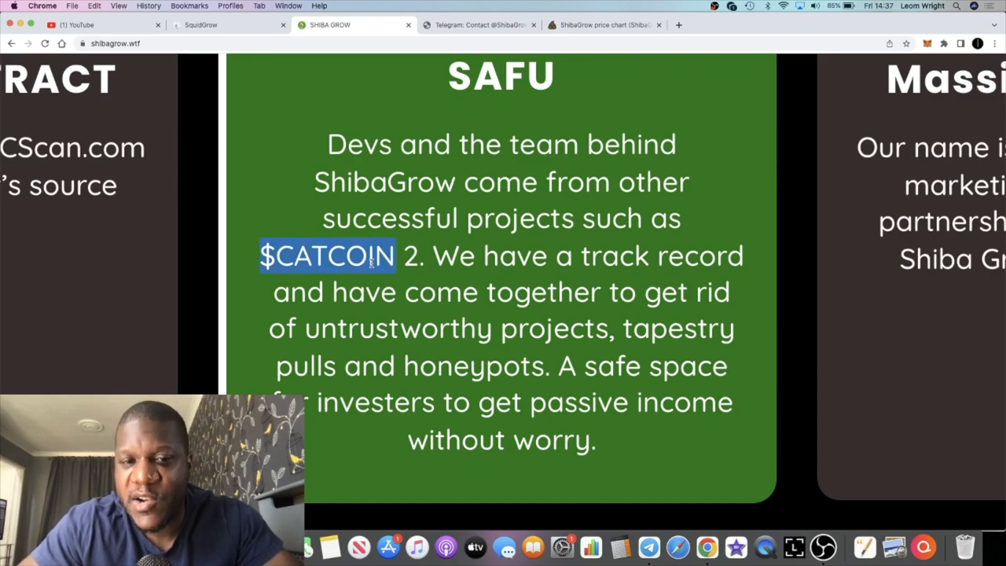
pyautogui.scroll(-3)
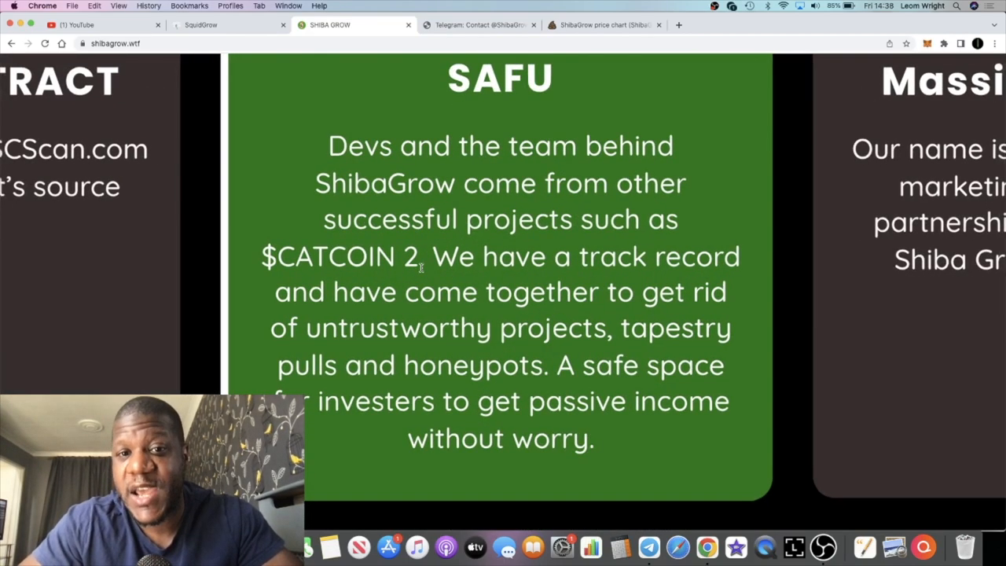
# - Bring the Shiba Grow hero section and the feature cards below it back into view at normal size
pyautogui.scroll(3)
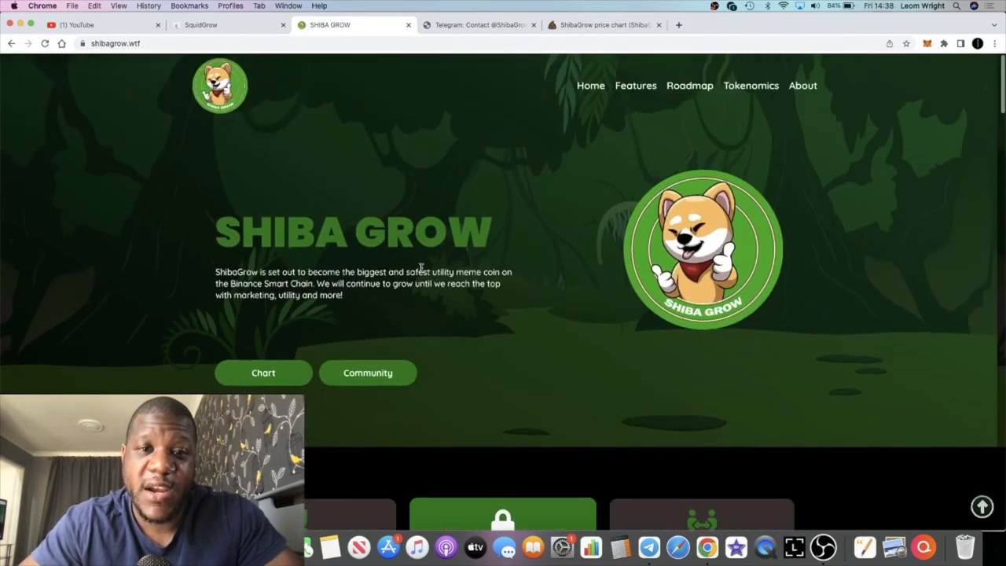
pyautogui.scroll(-3)
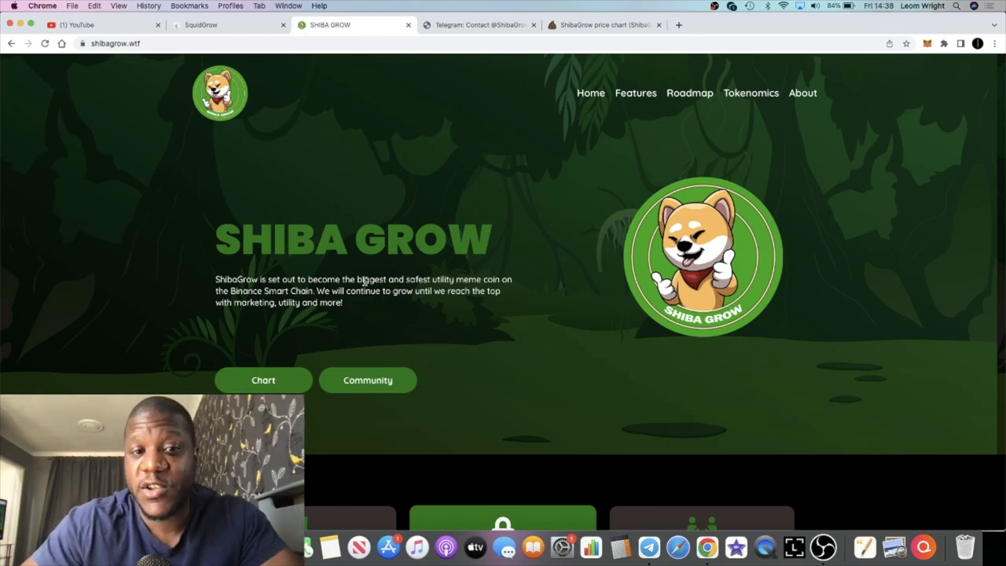
pyautogui.scroll(-3)
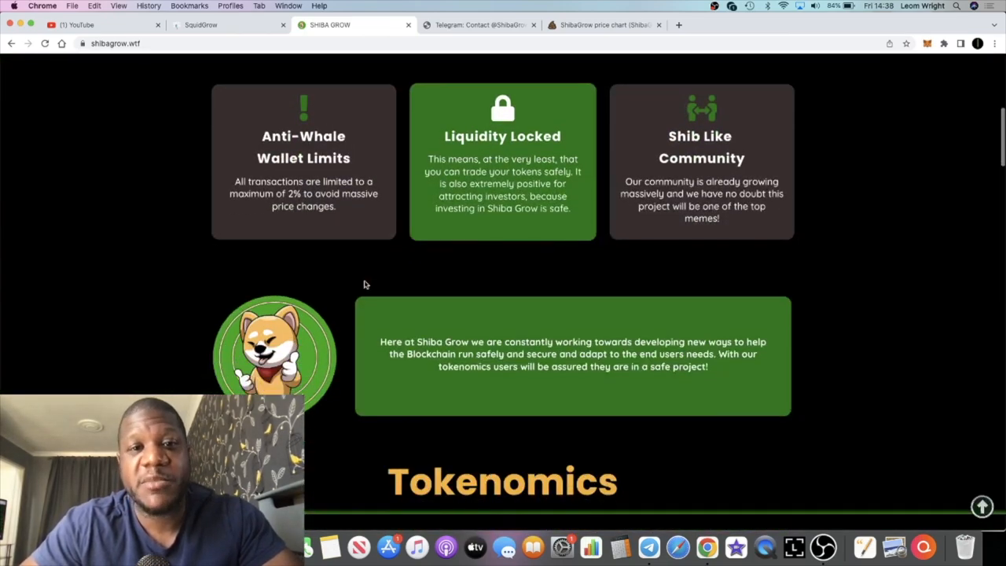
pyautogui.scroll(-3)
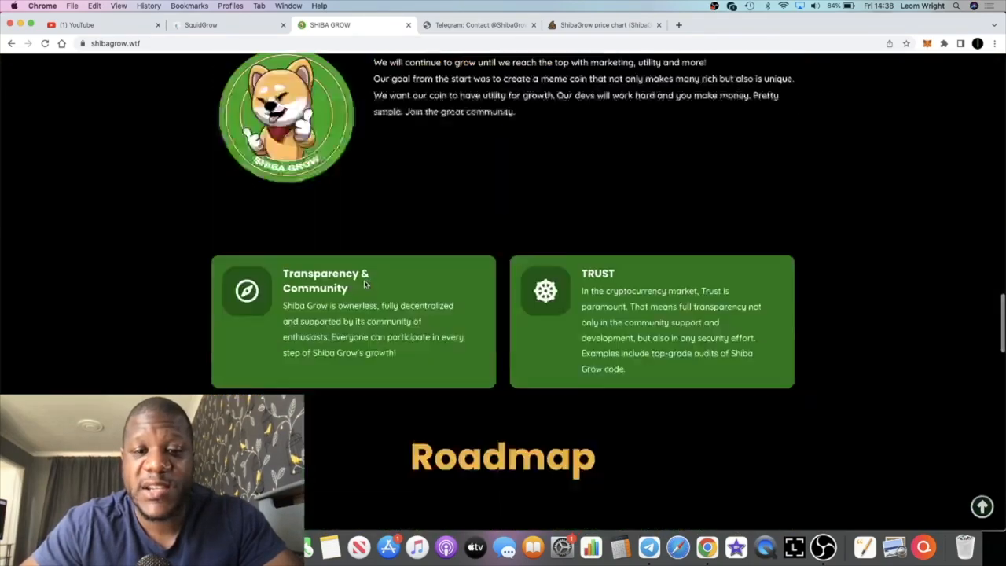
pyautogui.scroll(-3)
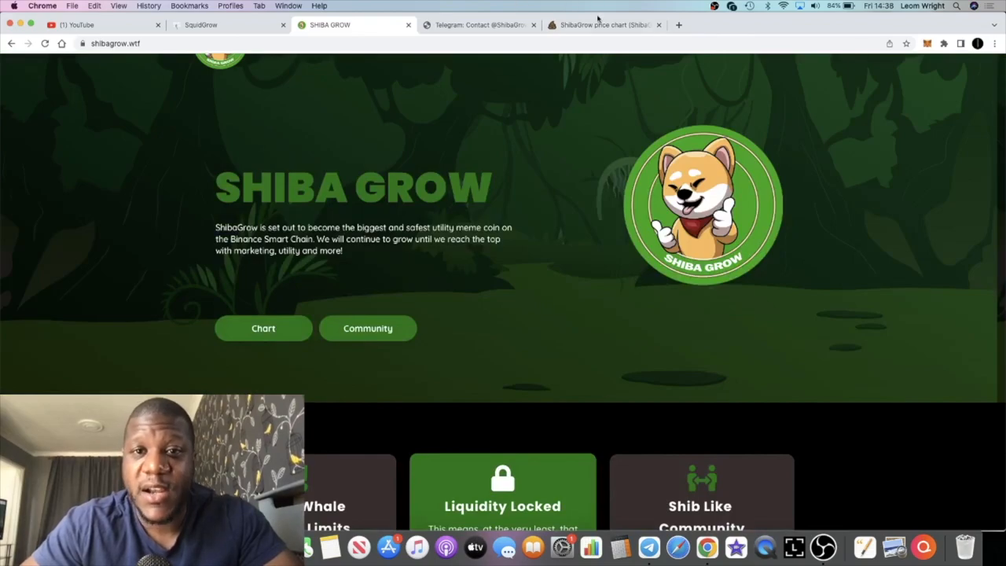
# - Show the PooCoin ShibaGrow/BNB chart with its recent candles and LP holdings
pyautogui.click(604, 25)
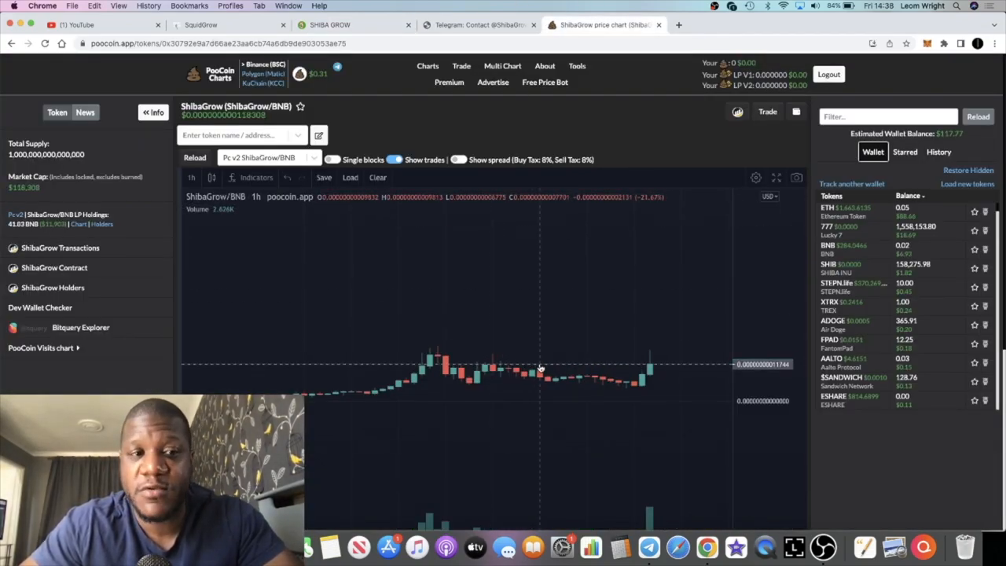
pyautogui.moveTo(575, 234)
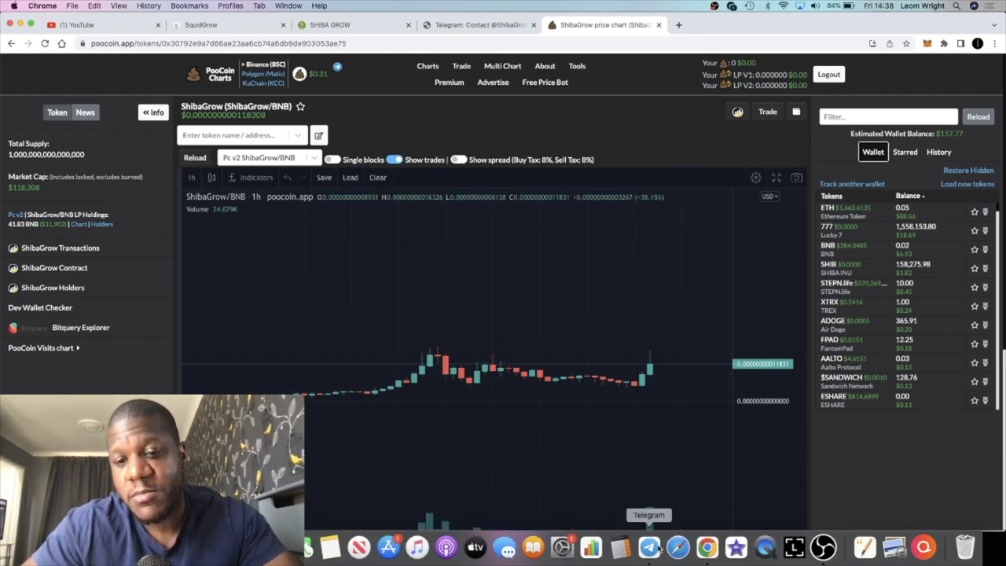
# - Bring up Telegram's Crypto Insomniacs Official group and read through its recent messages
pyautogui.click(648, 547)
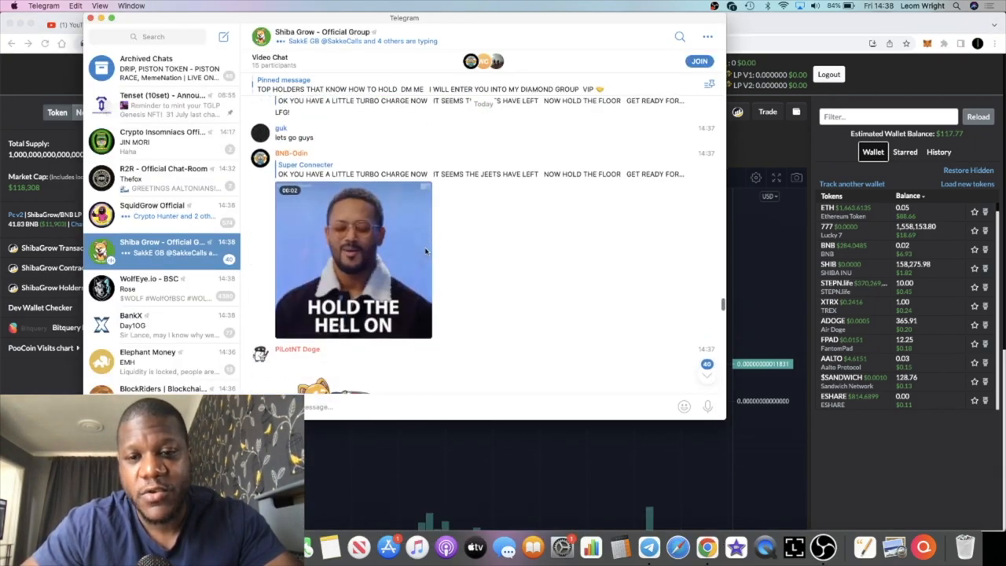
pyautogui.scroll(-3)
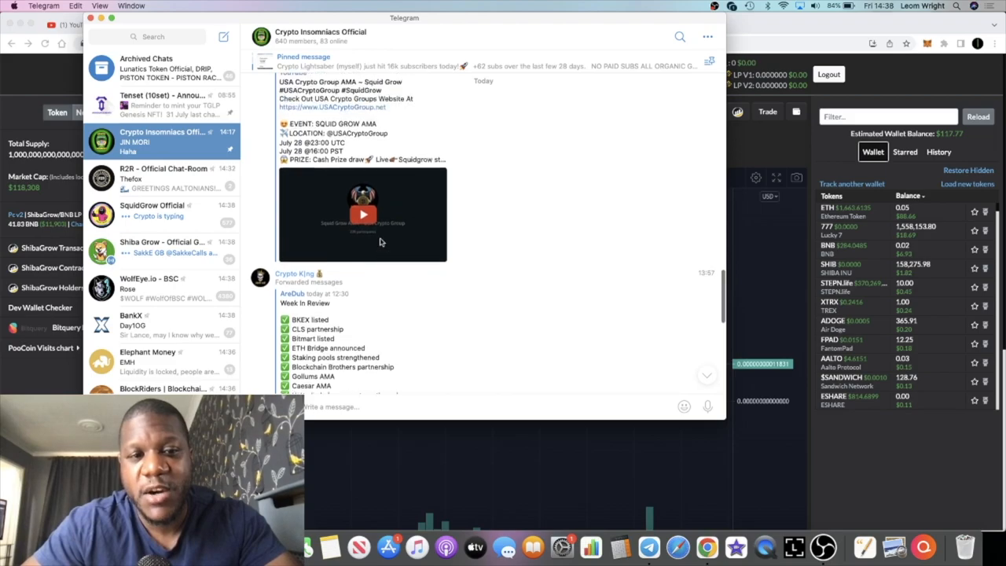
pyautogui.scroll(-3)
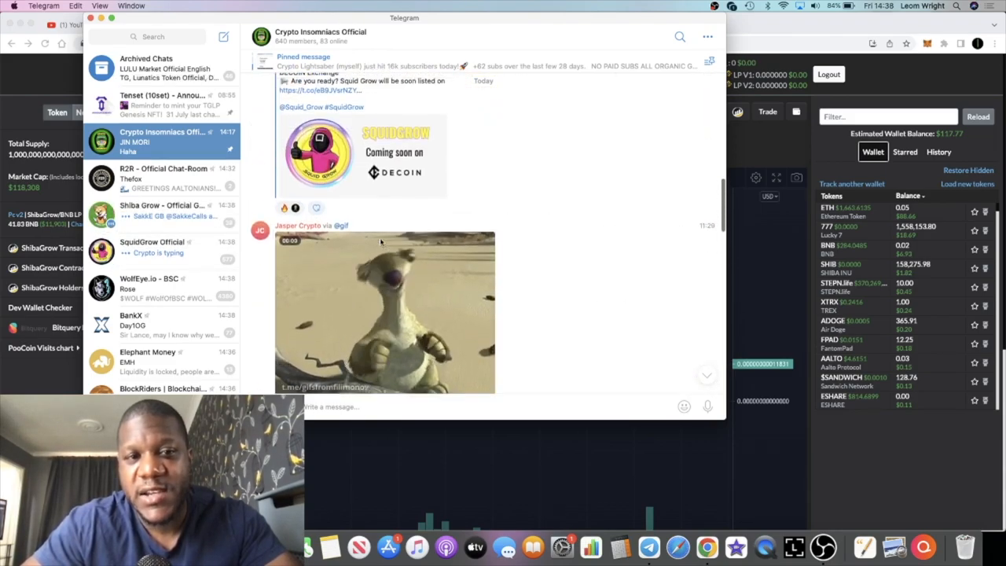
pyautogui.scroll(-3)
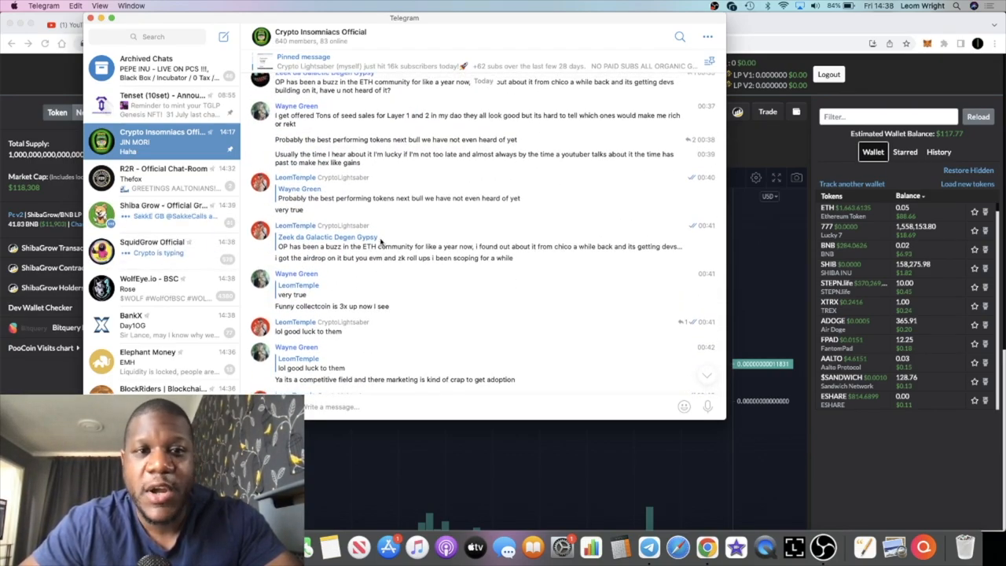
pyautogui.scroll(-3)
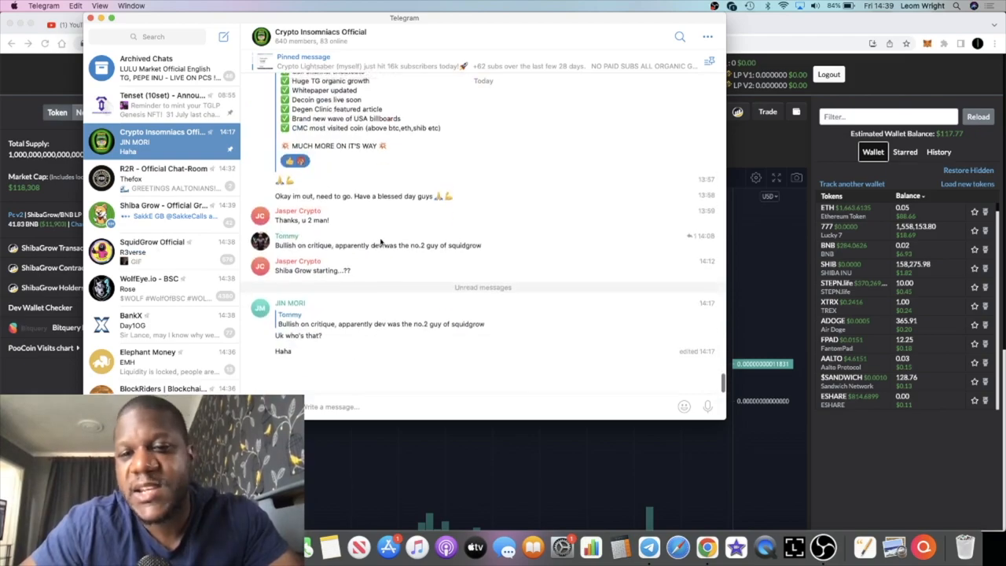